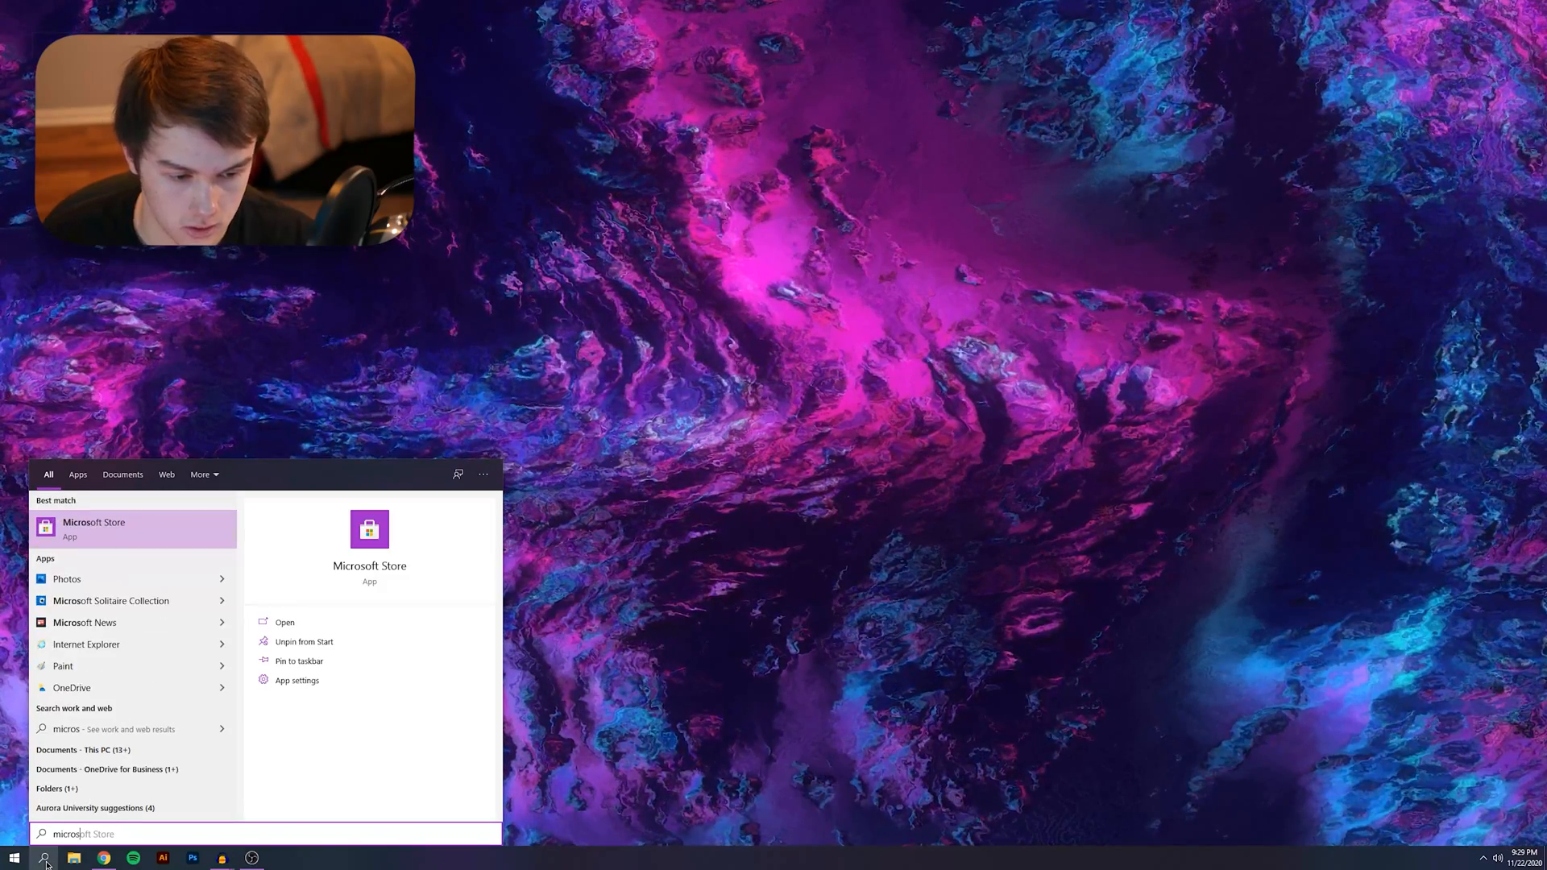
# Launch Microsoft Store and search for 'taskbar' to find TaskbarX
pyautogui.click(94, 528)
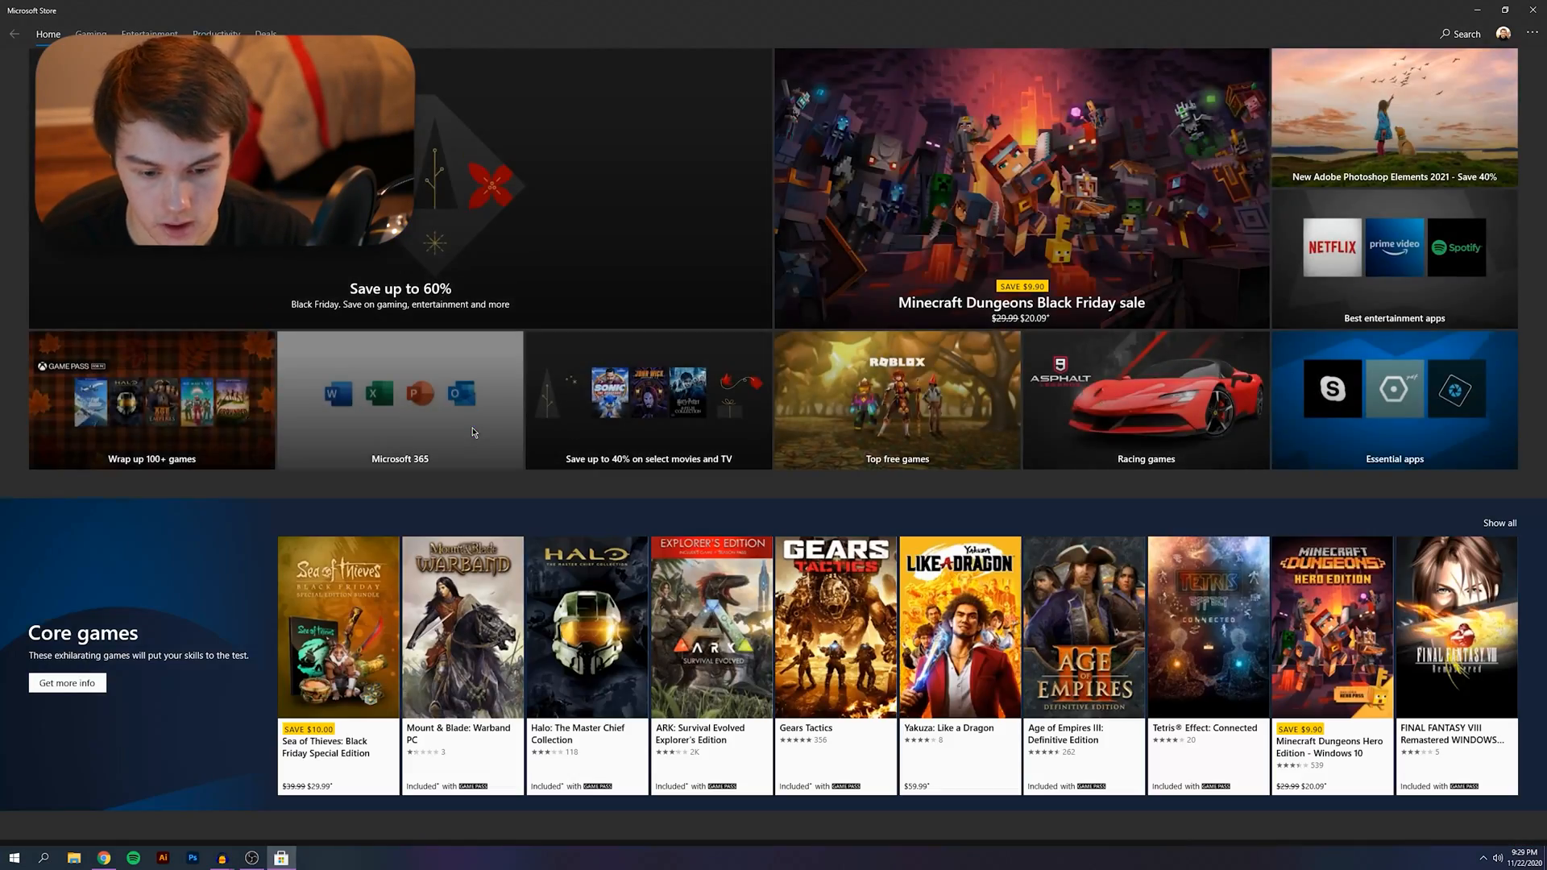
pyautogui.click(1460, 34)
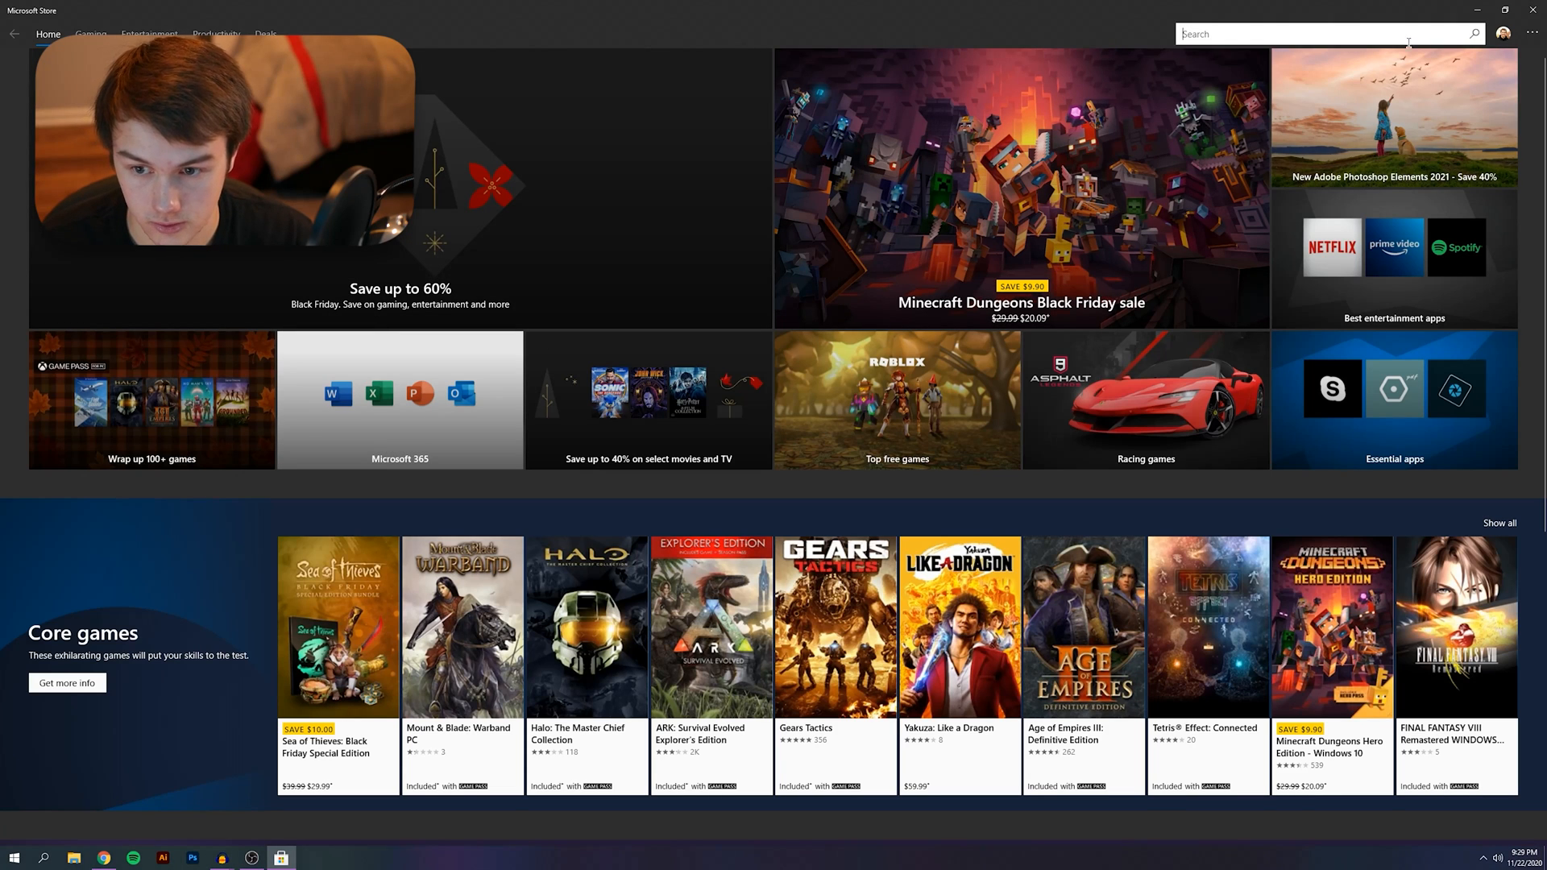
pyautogui.write('taskba')
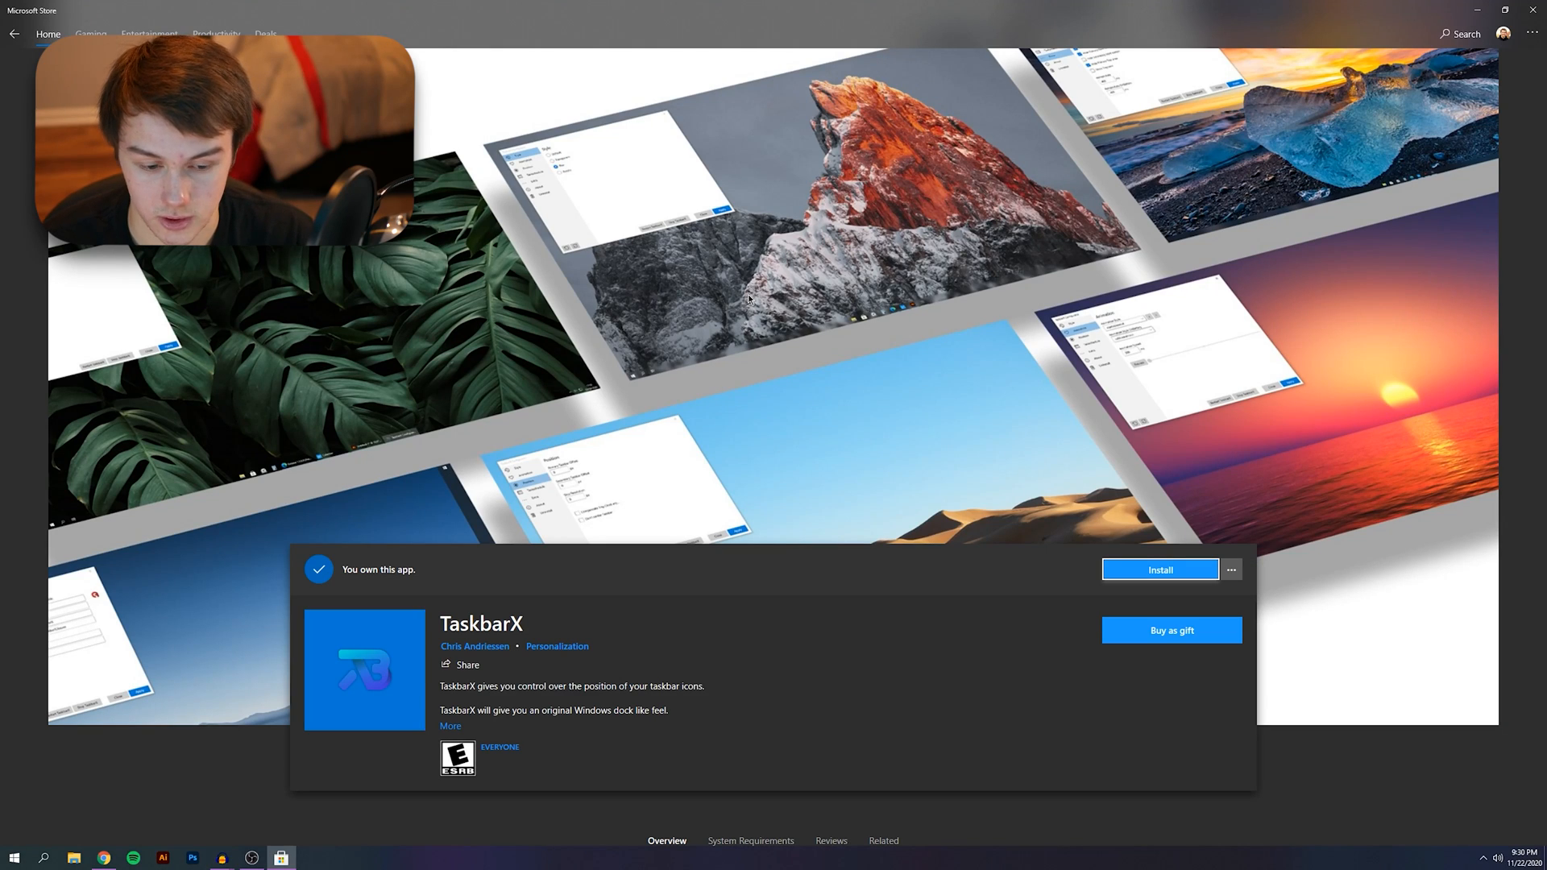
# Install TaskbarX and launch it from the installation notification
pyautogui.click(1160, 570)
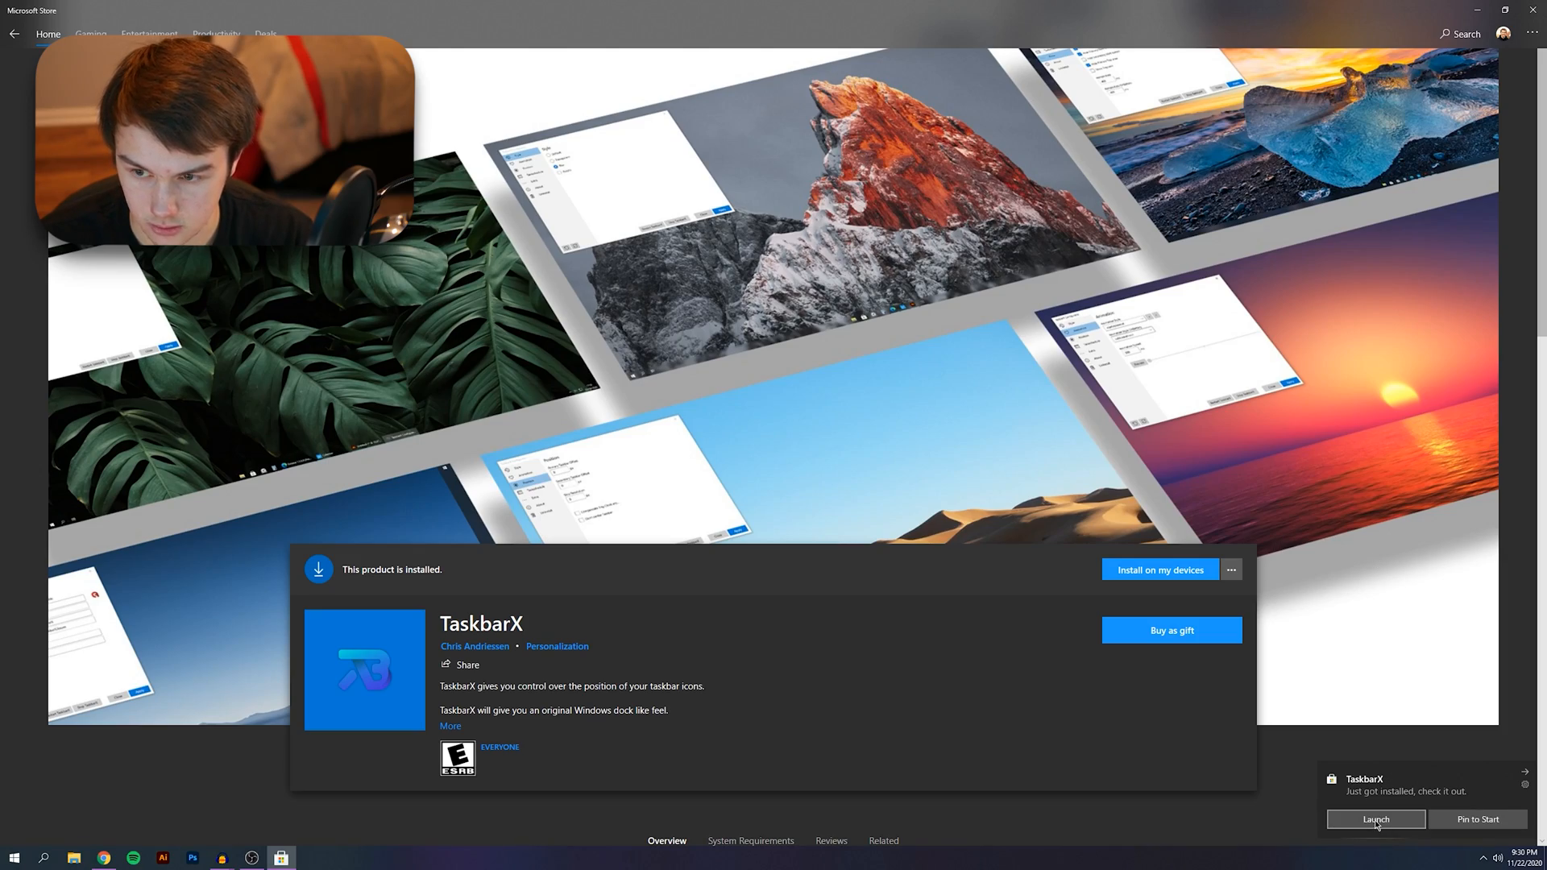
pyautogui.click(1373, 819)
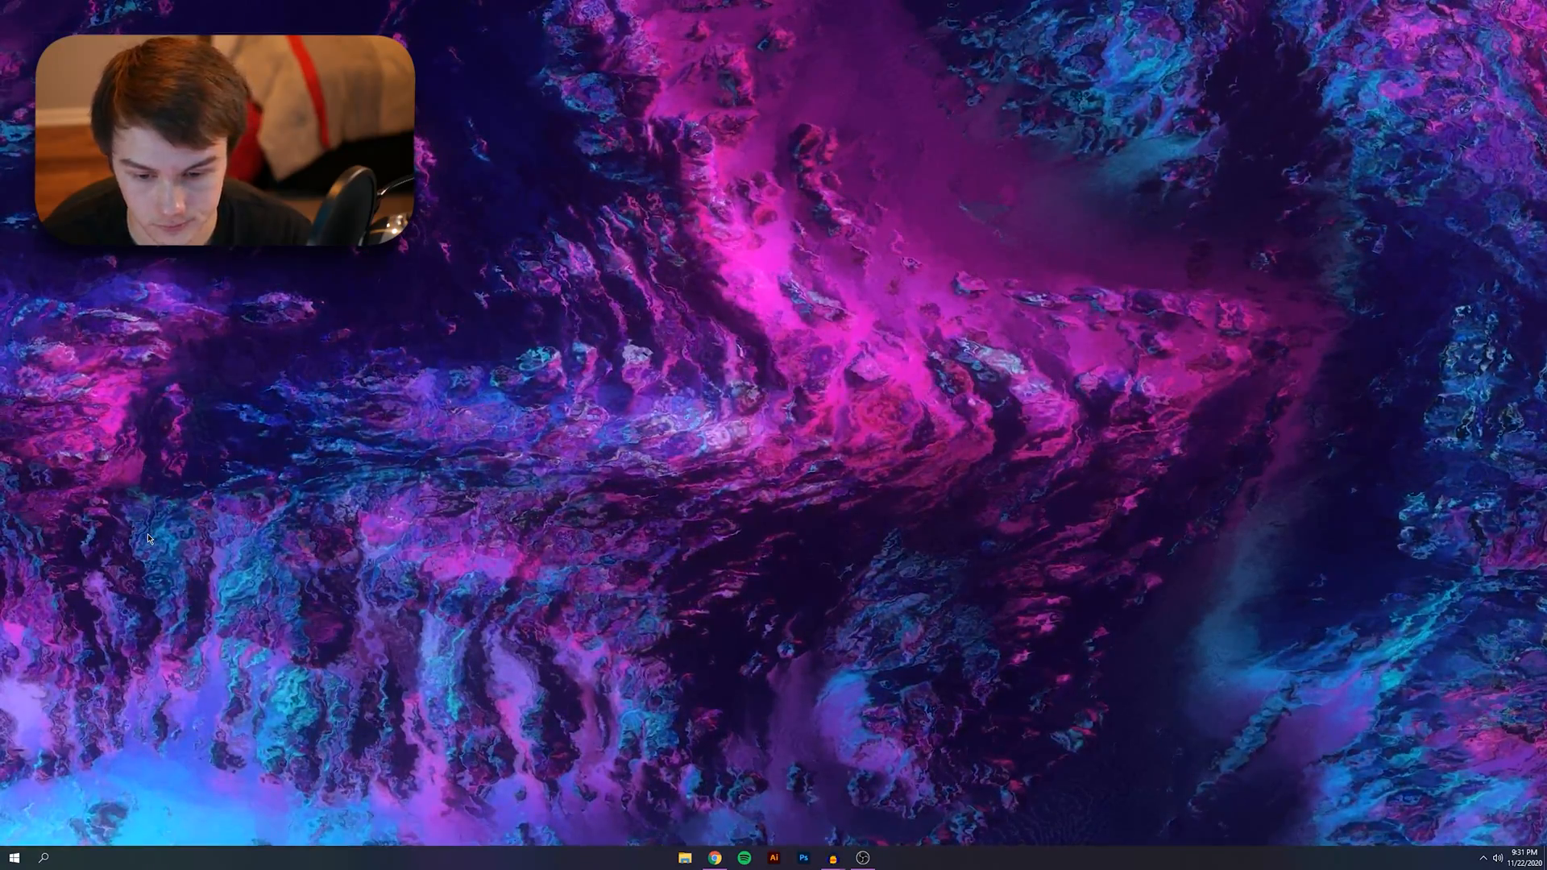
# Preview transparent, gradient, opaque, blur and acrylic taskbar styles in TaskbarX Configurator
pyautogui.click(876, 858)
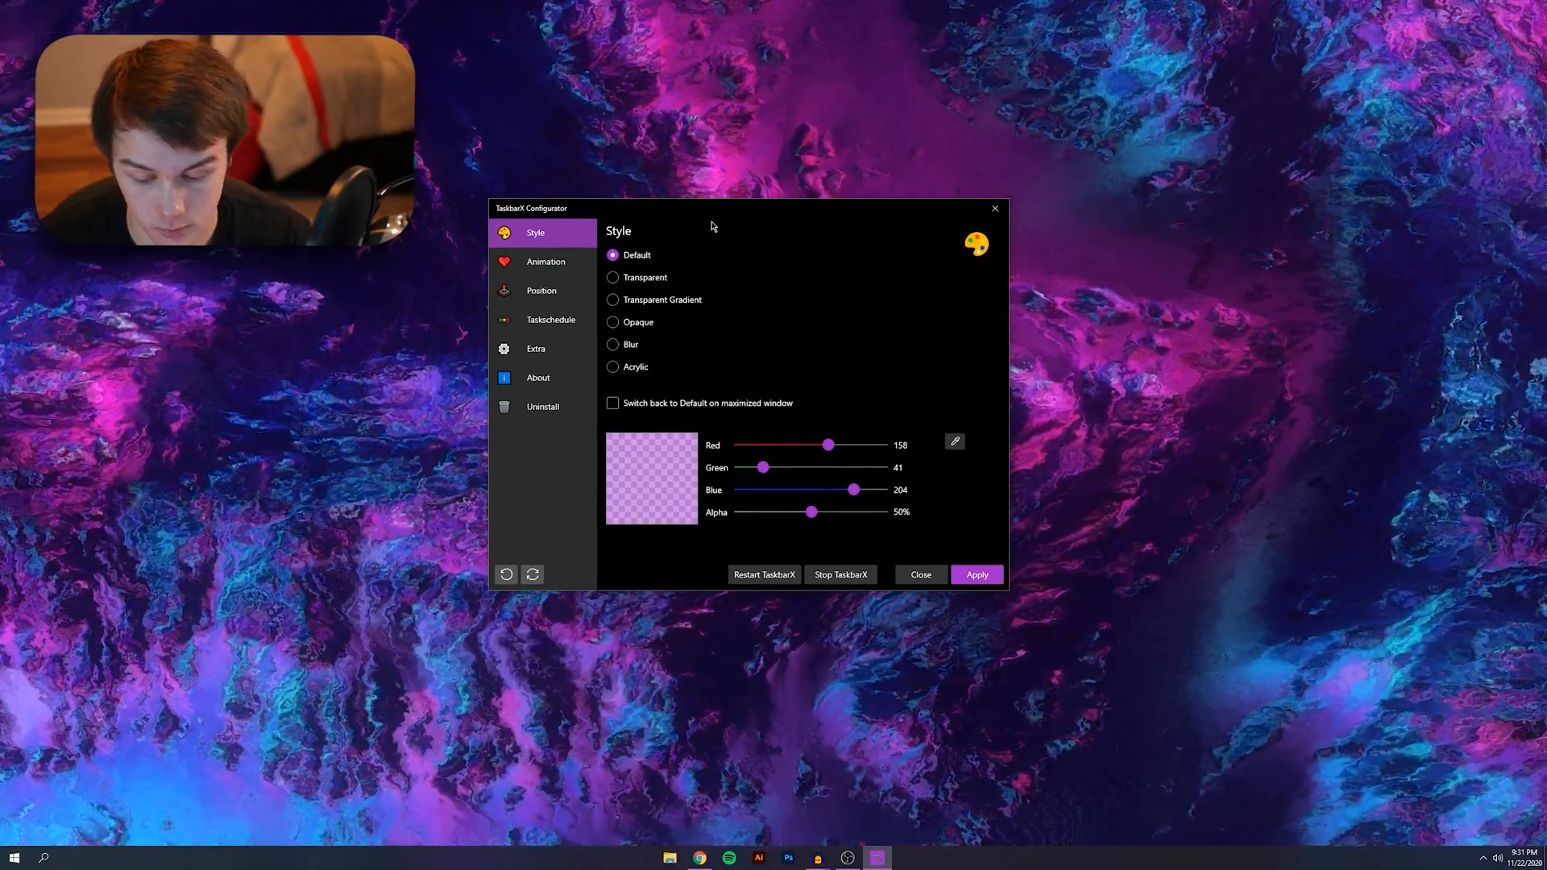
pyautogui.click(613, 277)
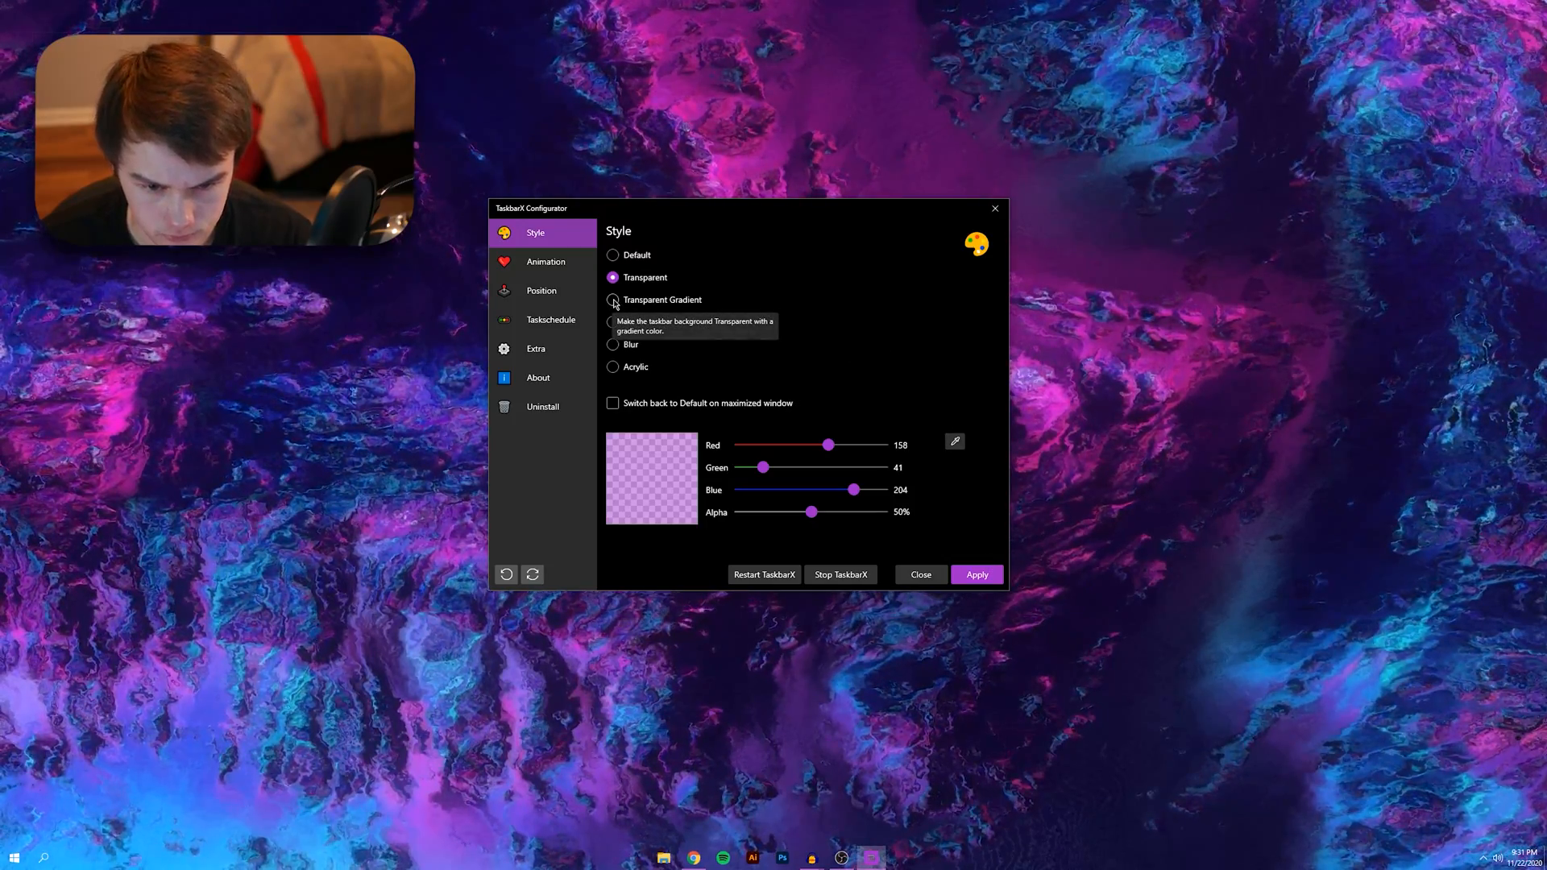
pyautogui.click(612, 299)
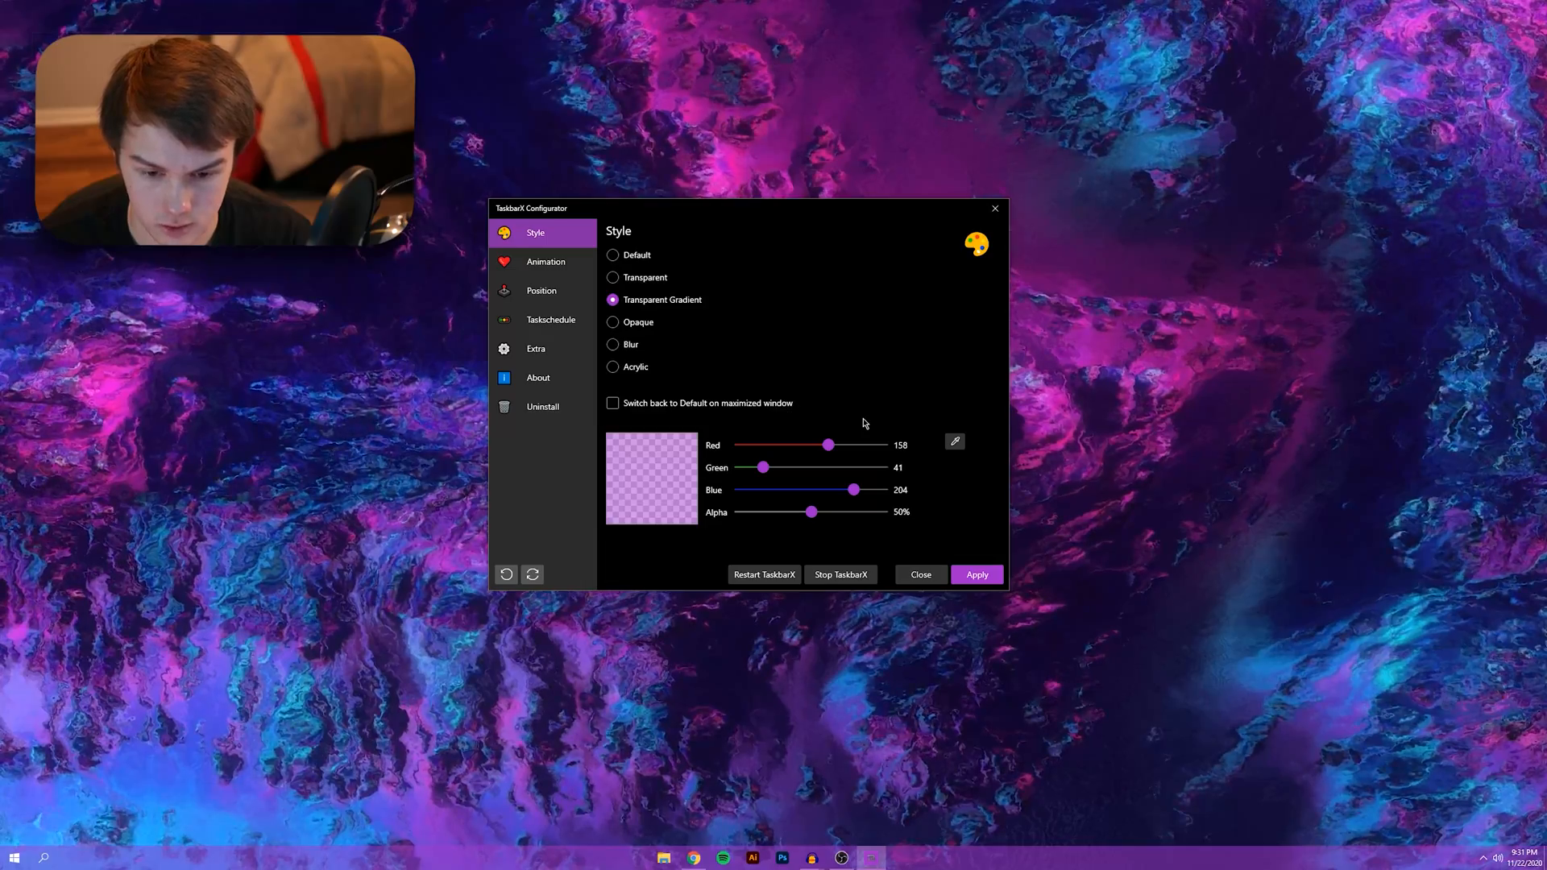
pyautogui.moveTo(614, 322)
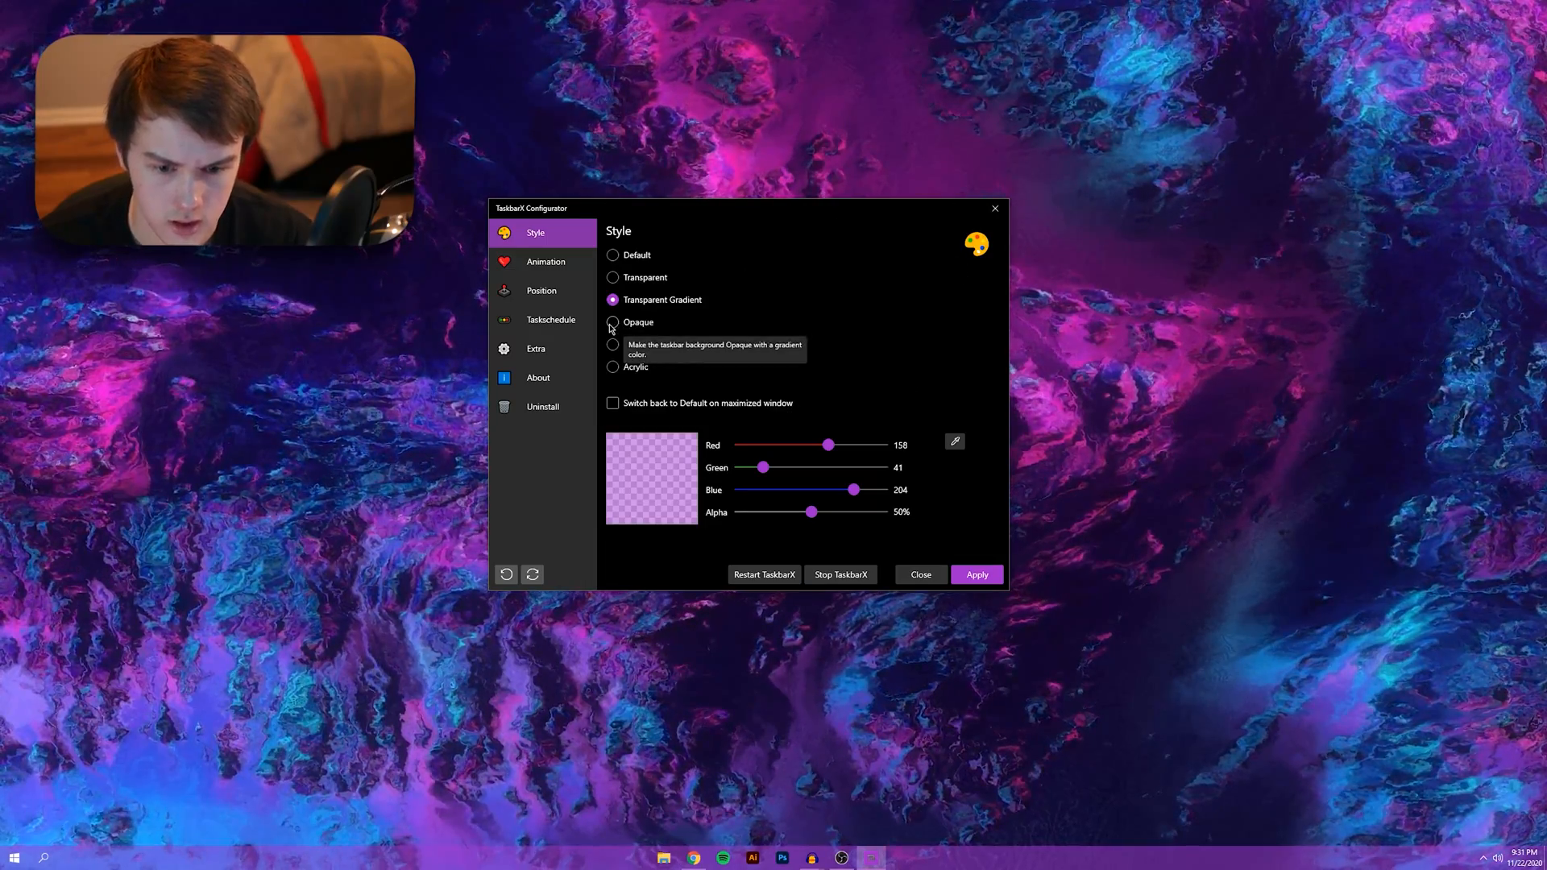
pyautogui.click(613, 321)
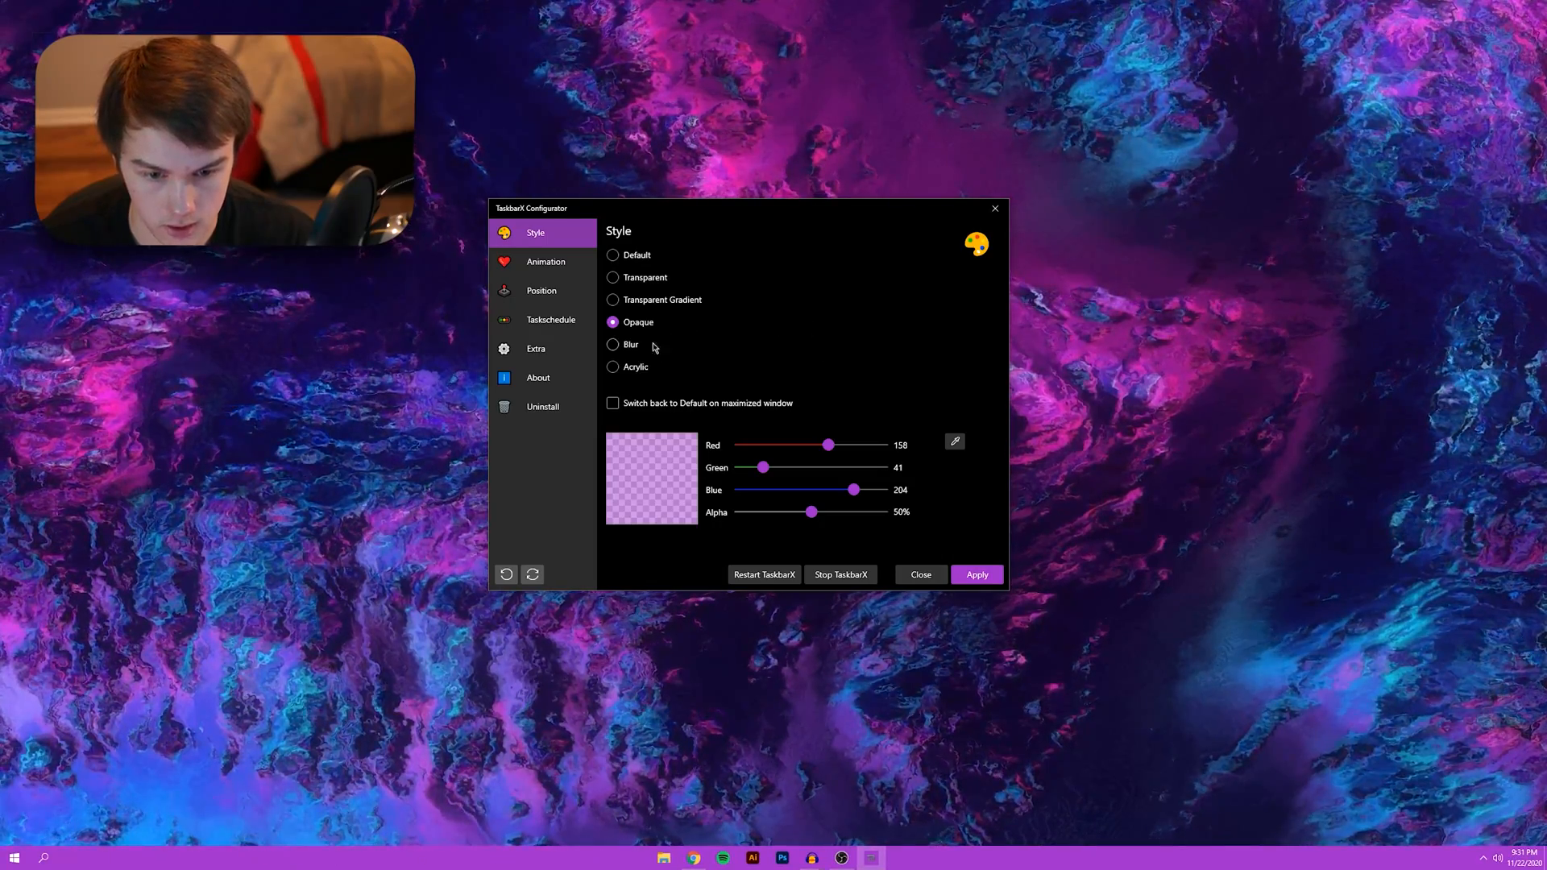
pyautogui.click(613, 344)
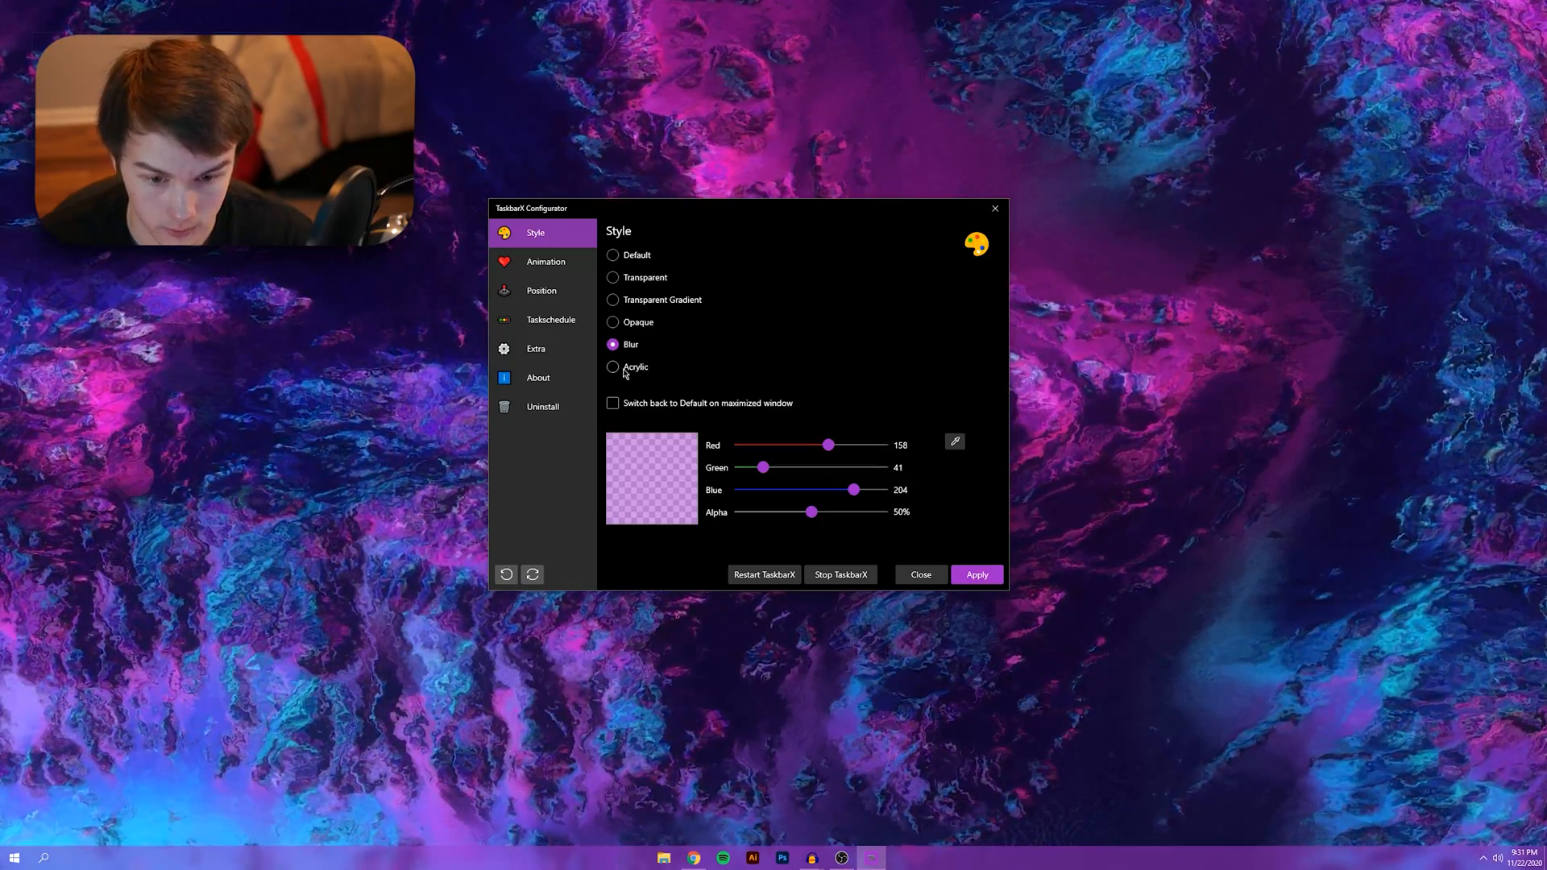
pyautogui.click(613, 366)
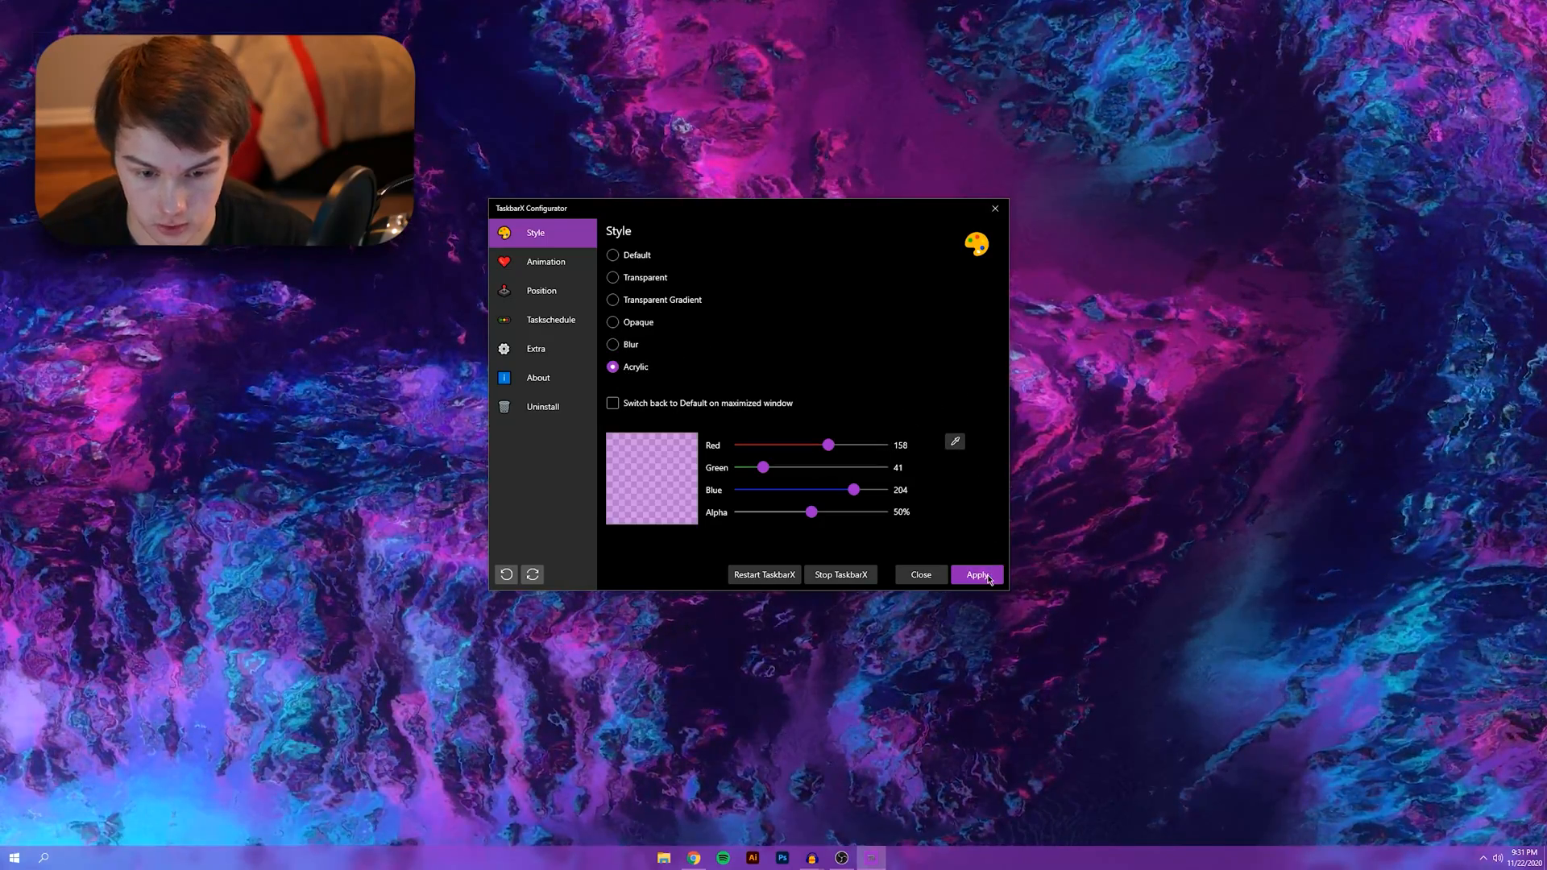
pyautogui.click(976, 574)
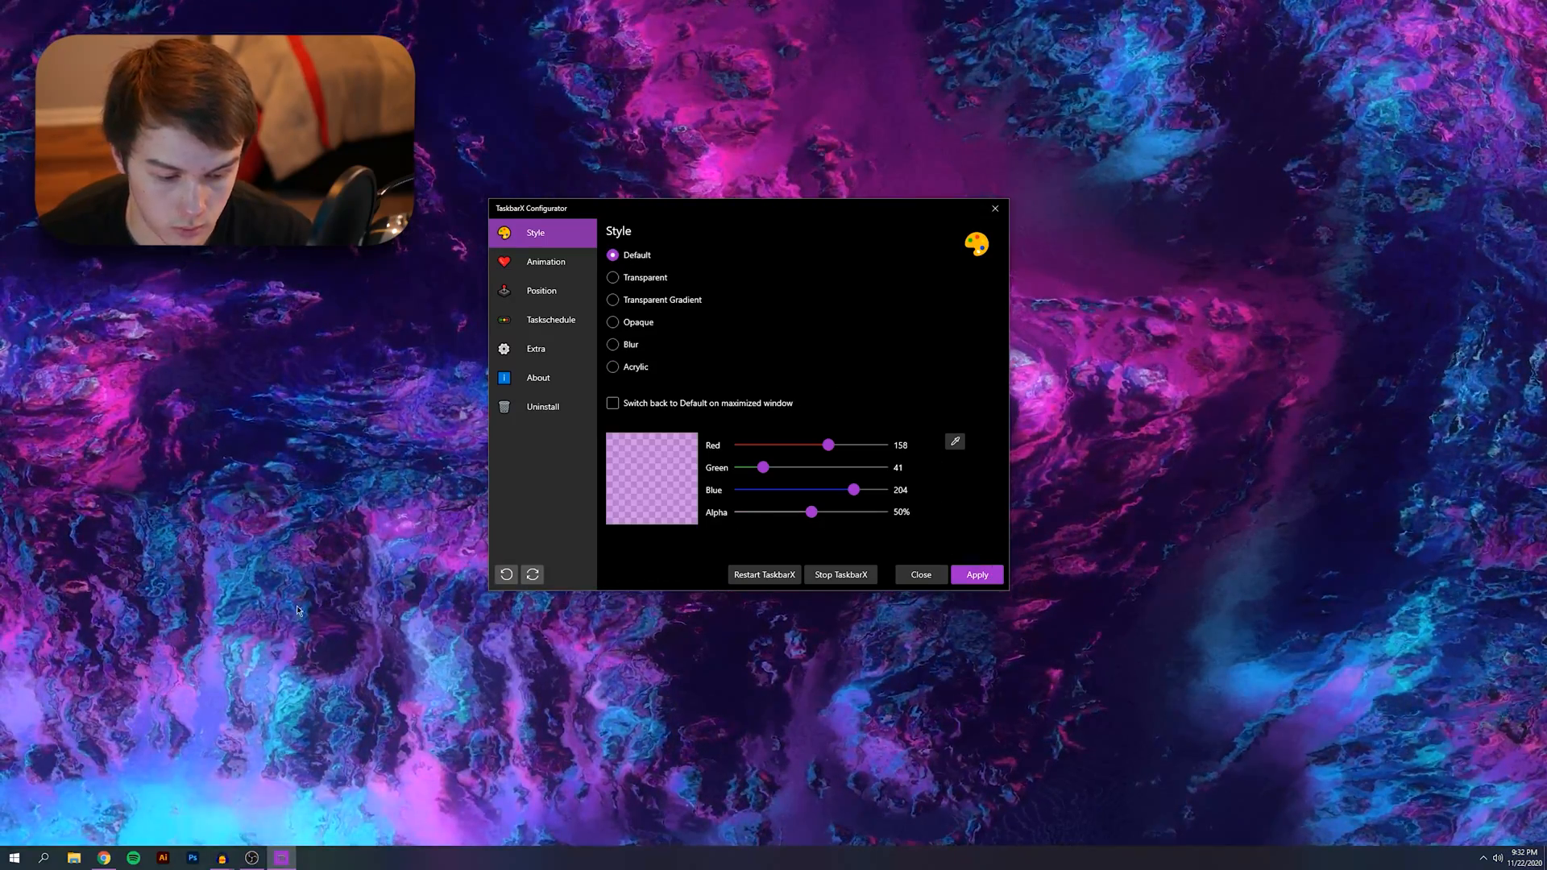
pyautogui.click(13, 857)
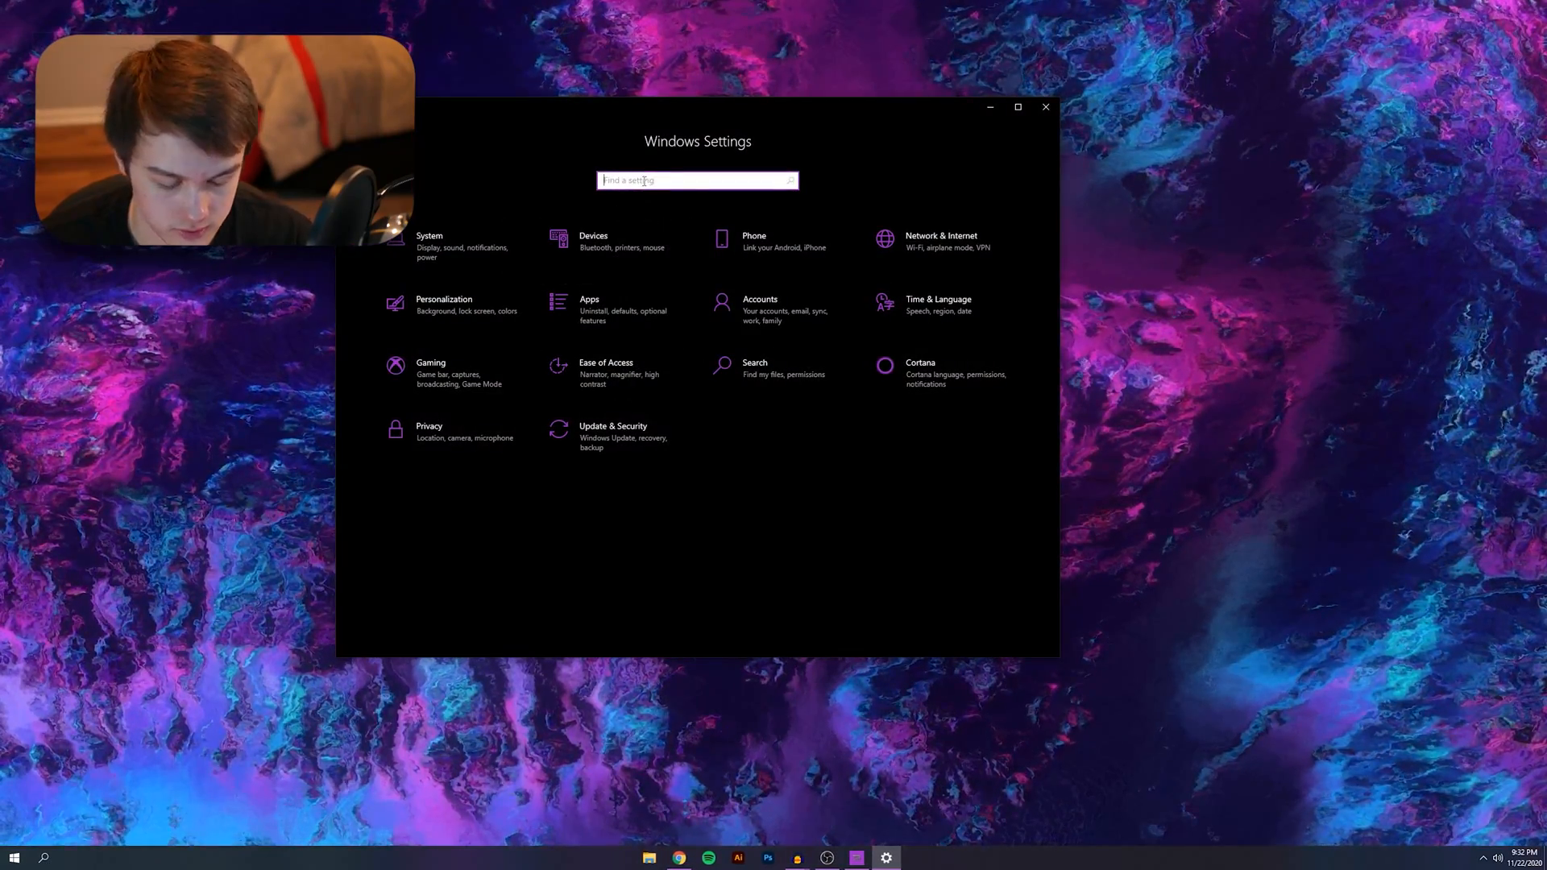
pyautogui.write('th')
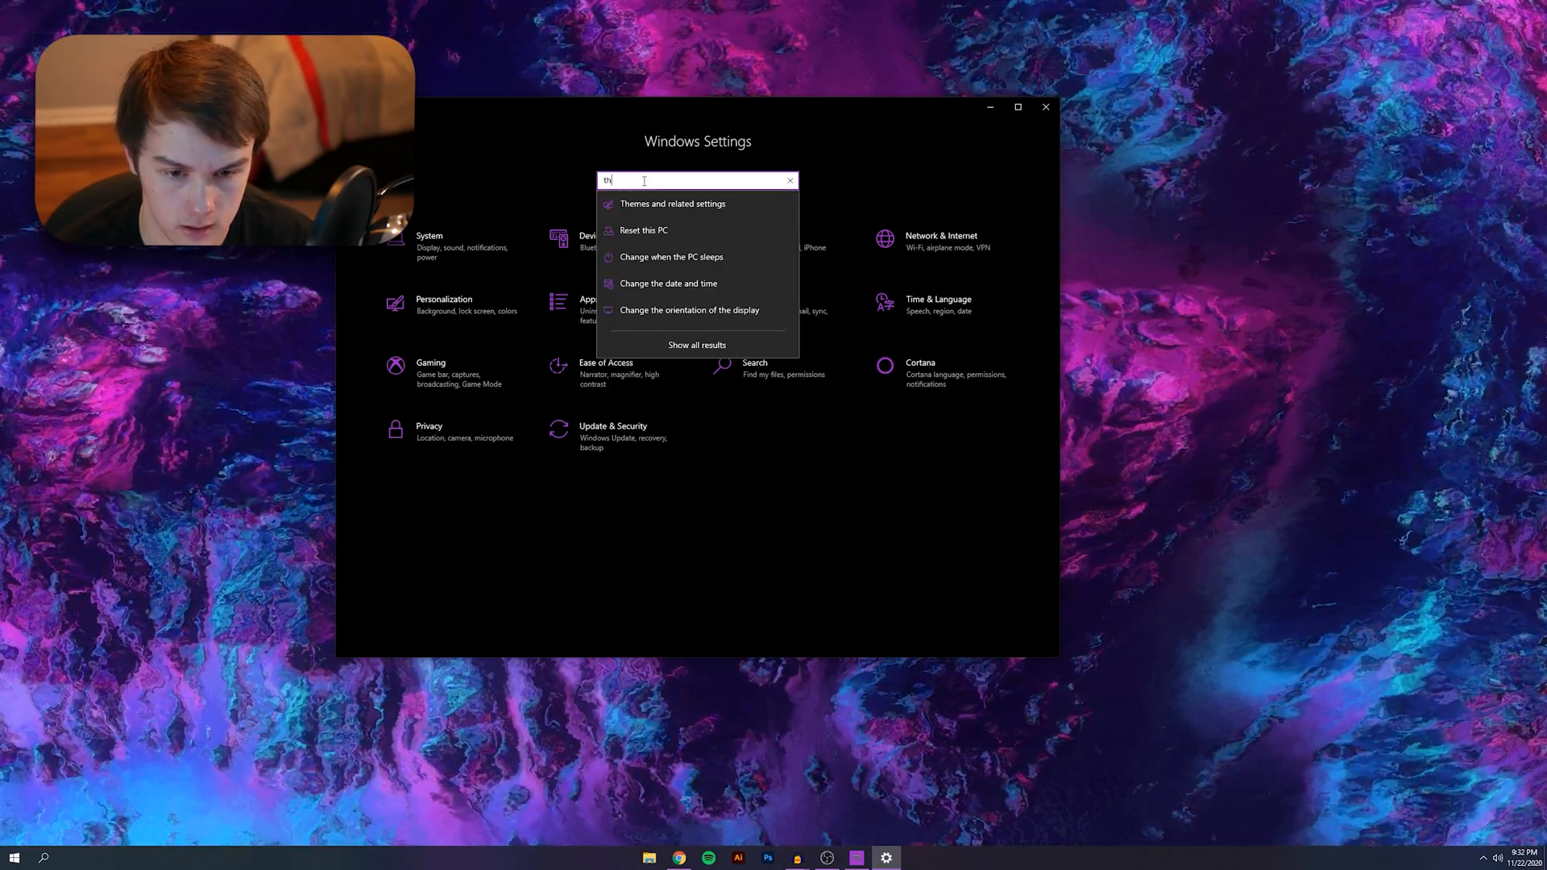
pyautogui.write('dark mod')
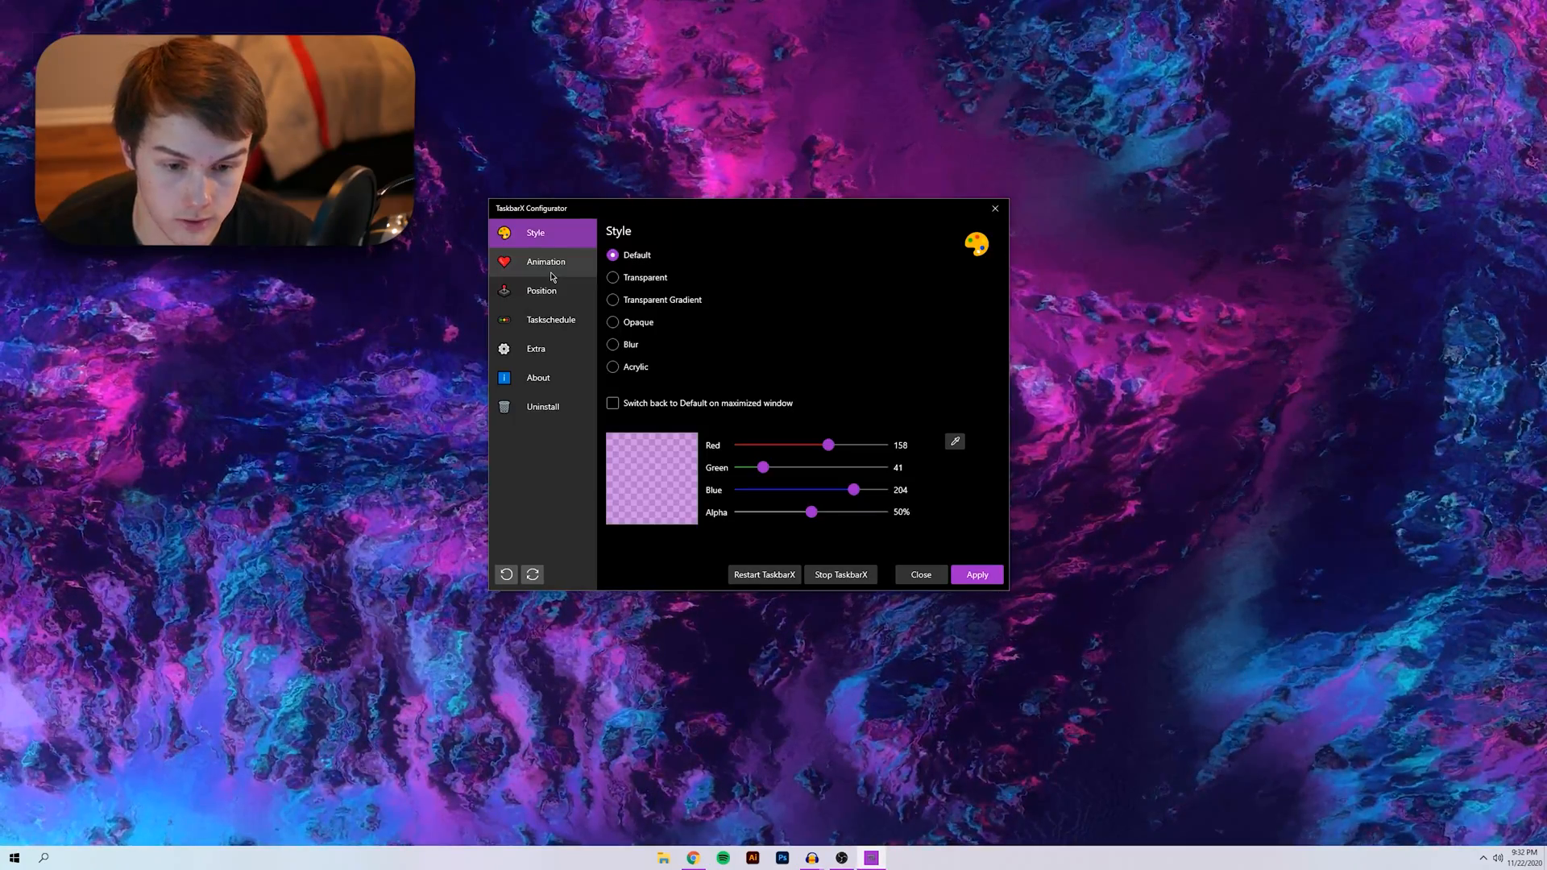
# Review the Animation Style dropdown and keep expoeaseout at 500 ms
pyautogui.click(546, 261)
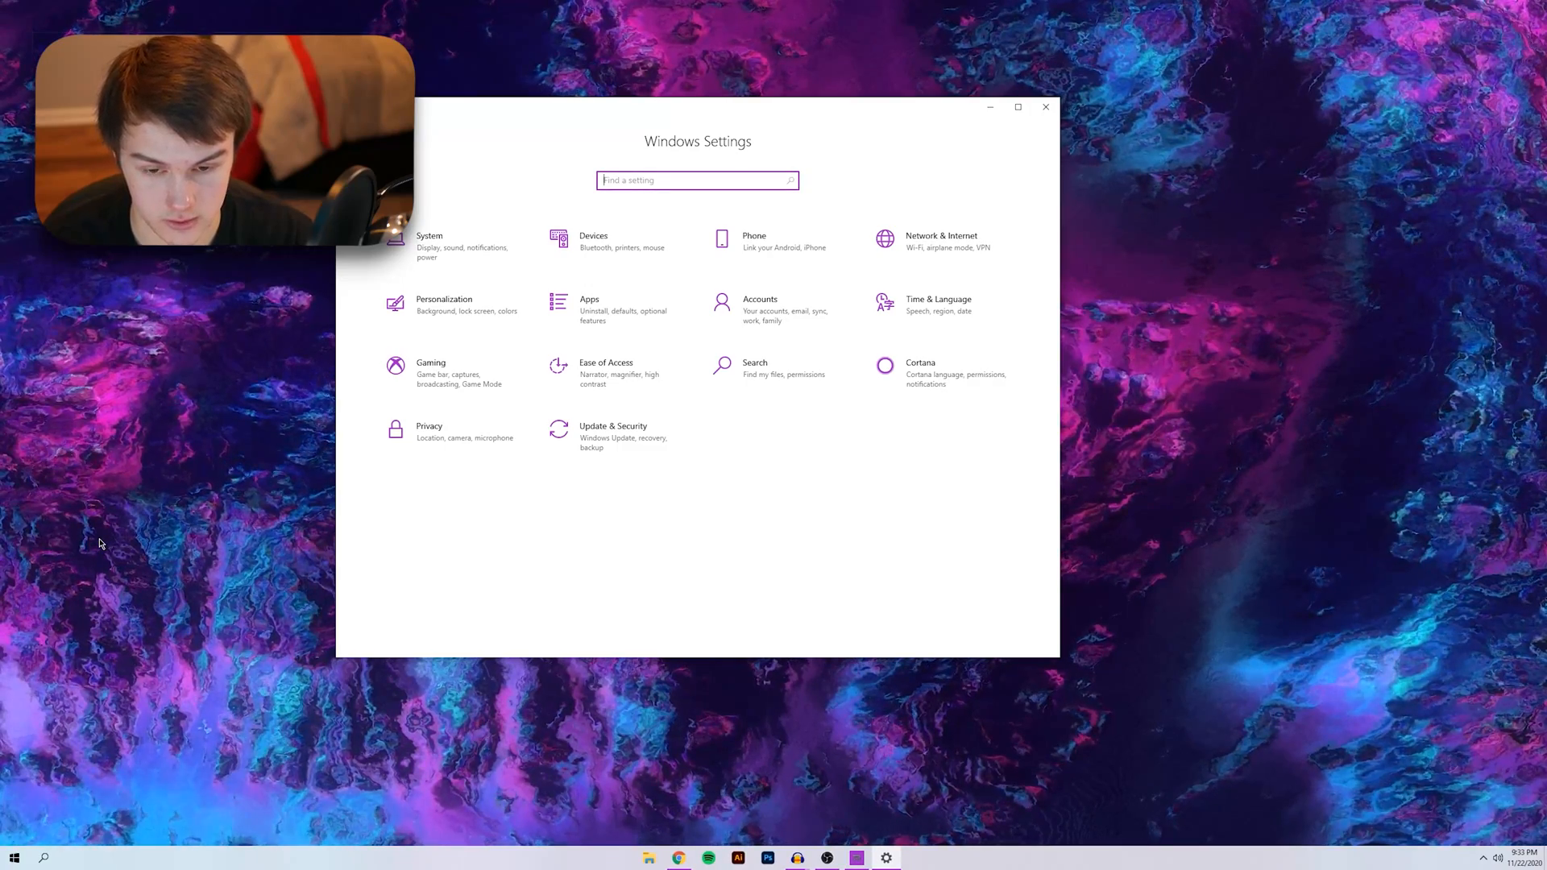
pyautogui.moveTo(1038, 89)
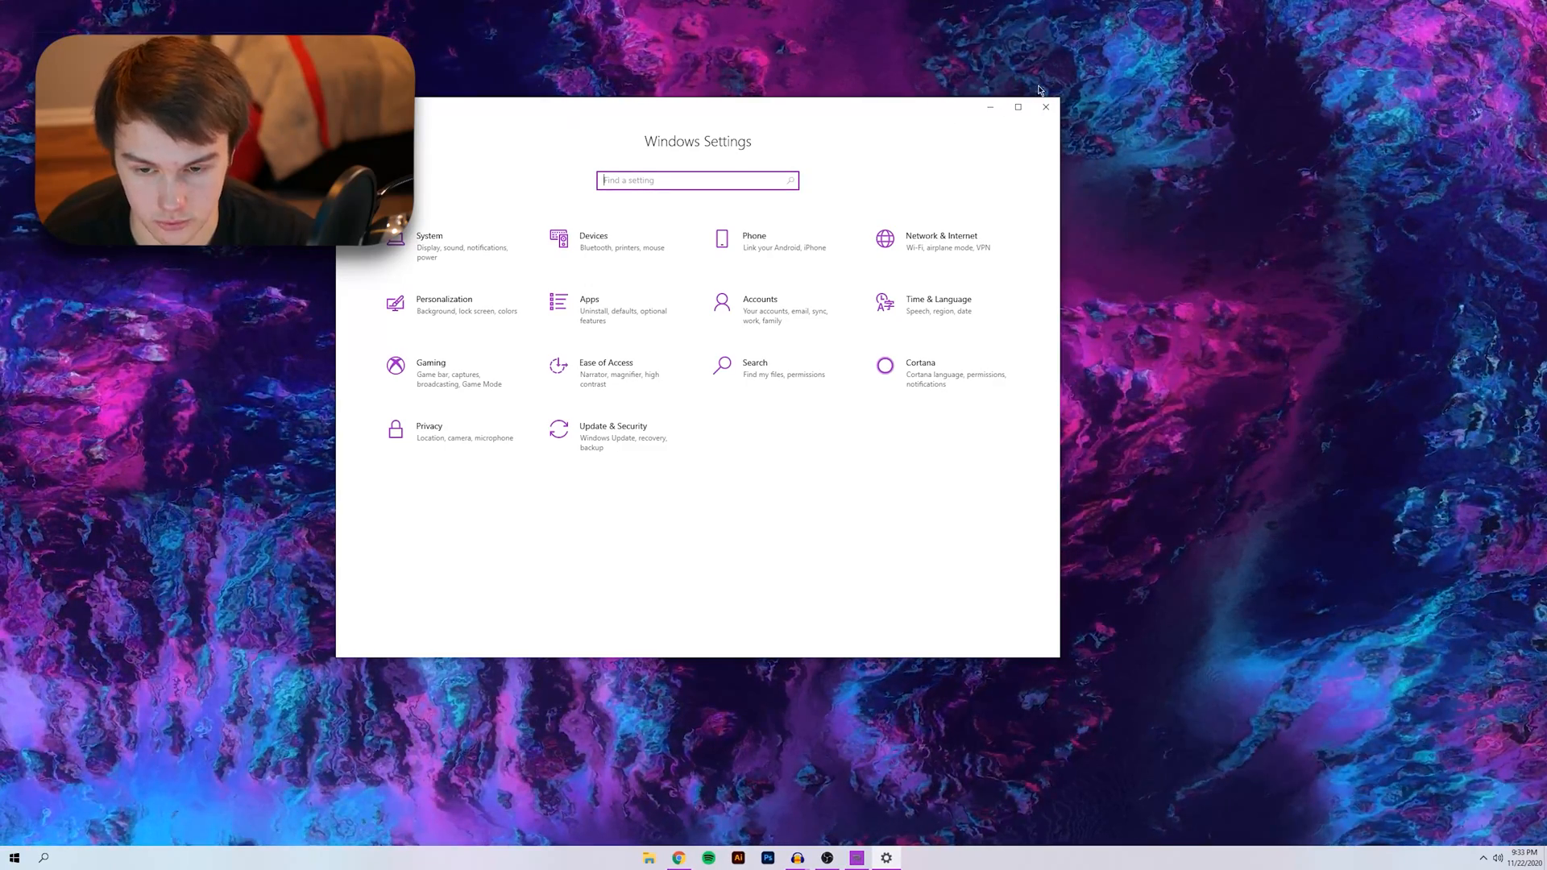
pyautogui.moveTo(1045, 107)
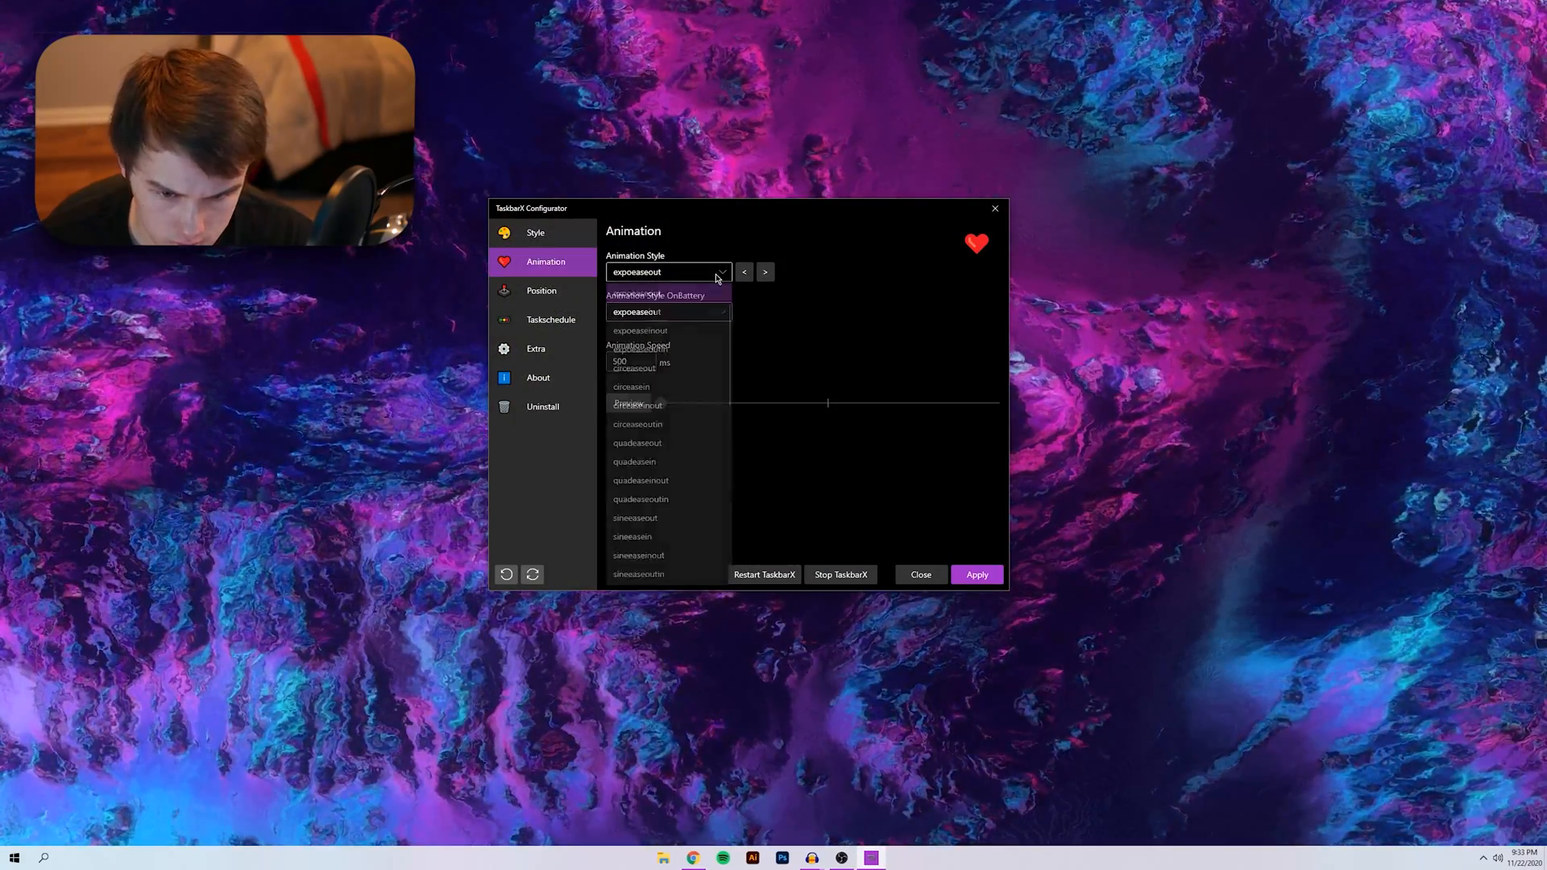
pyautogui.click(668, 312)
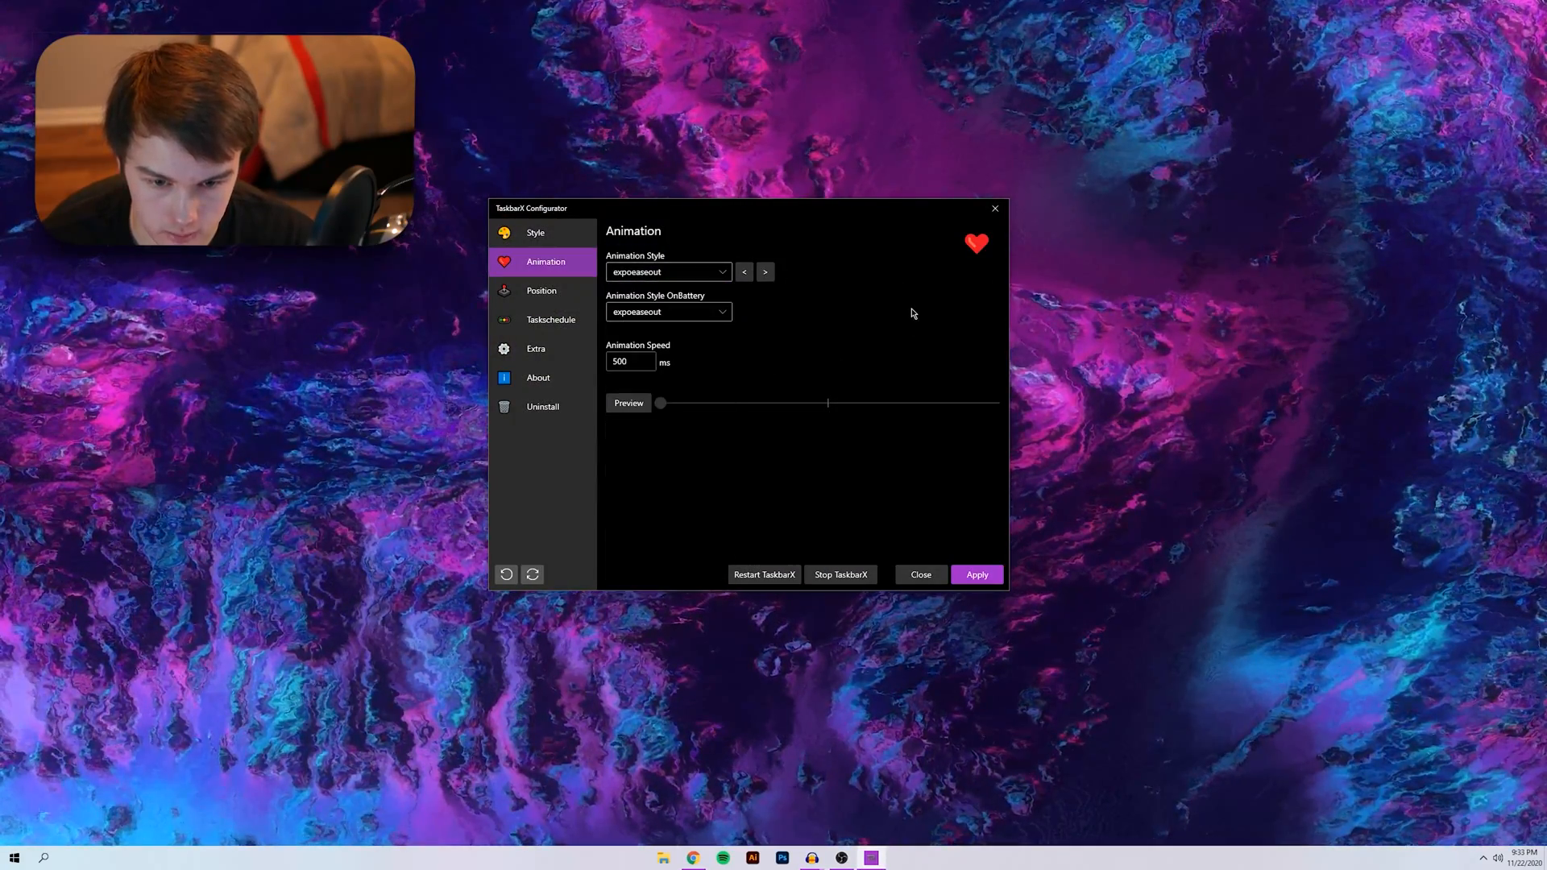
pyautogui.click(668, 272)
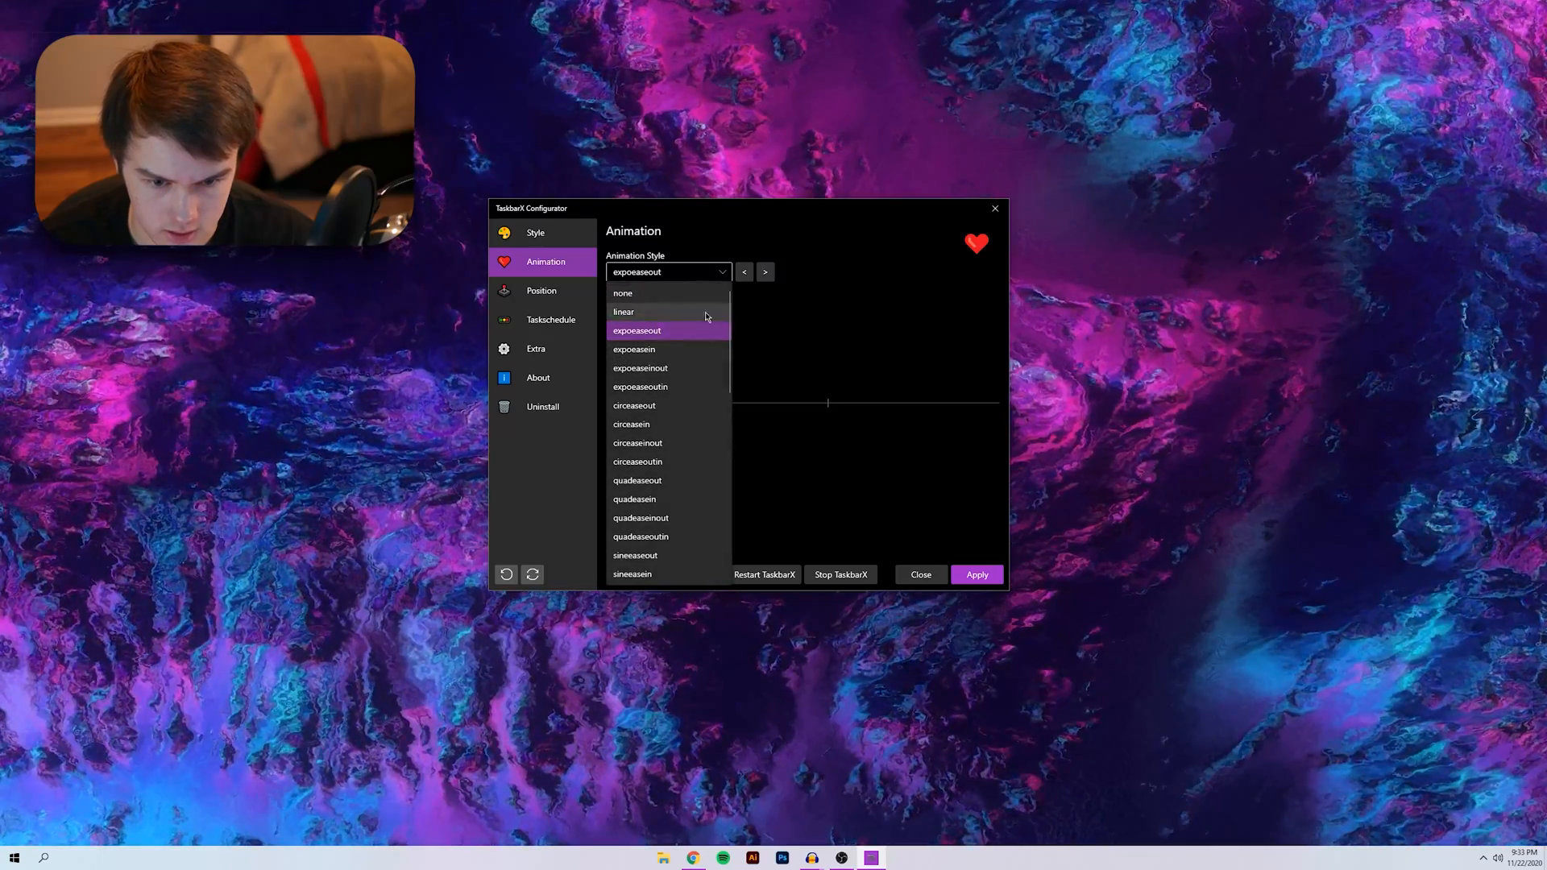
pyautogui.click(637, 330)
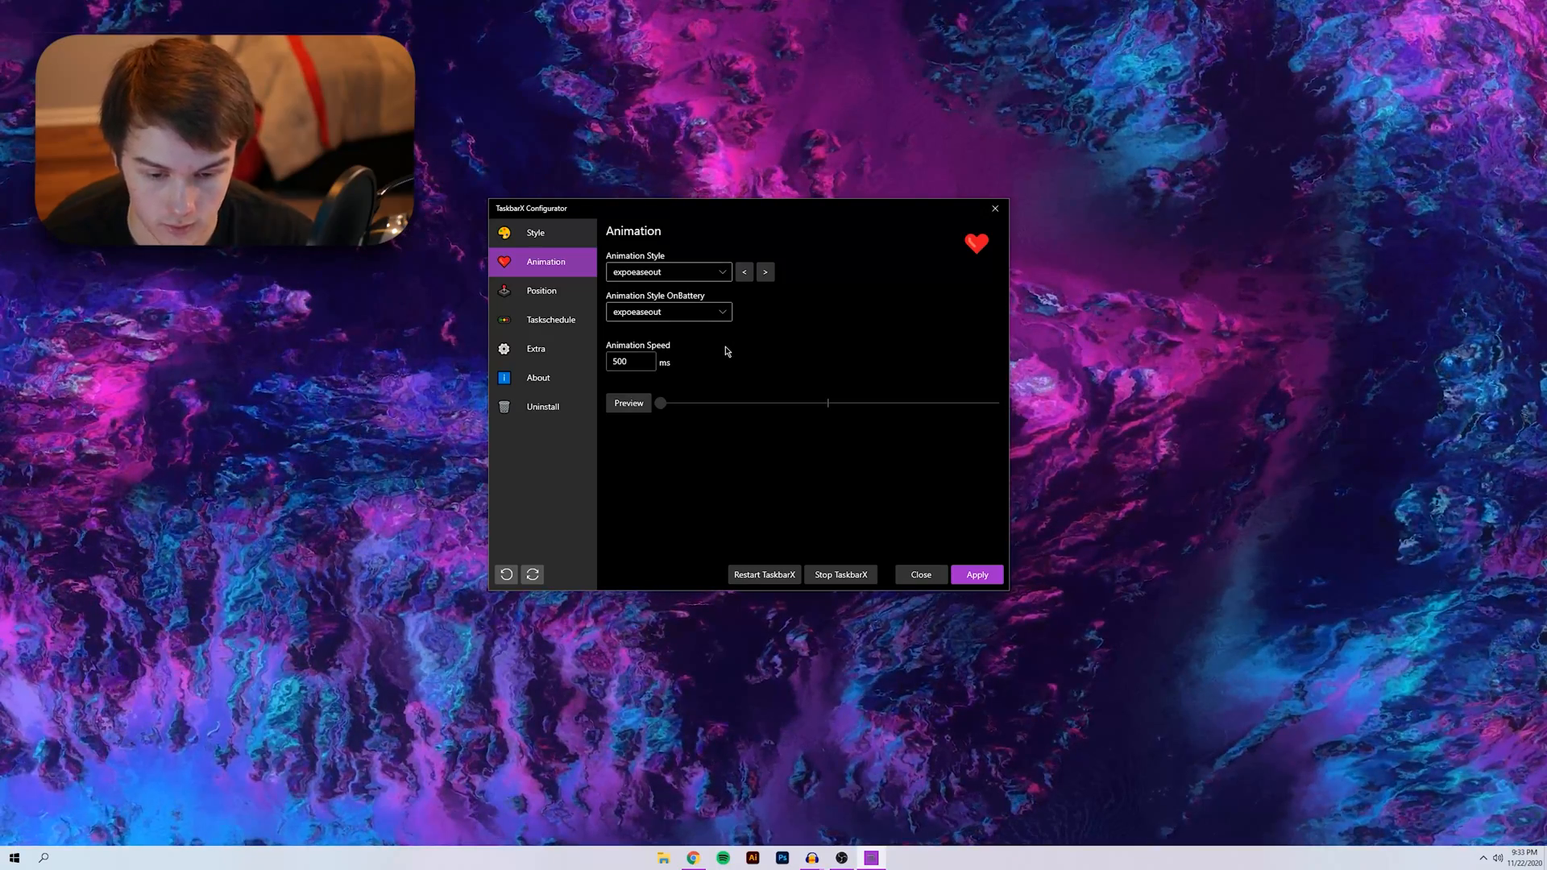
pyautogui.moveTo(629, 403)
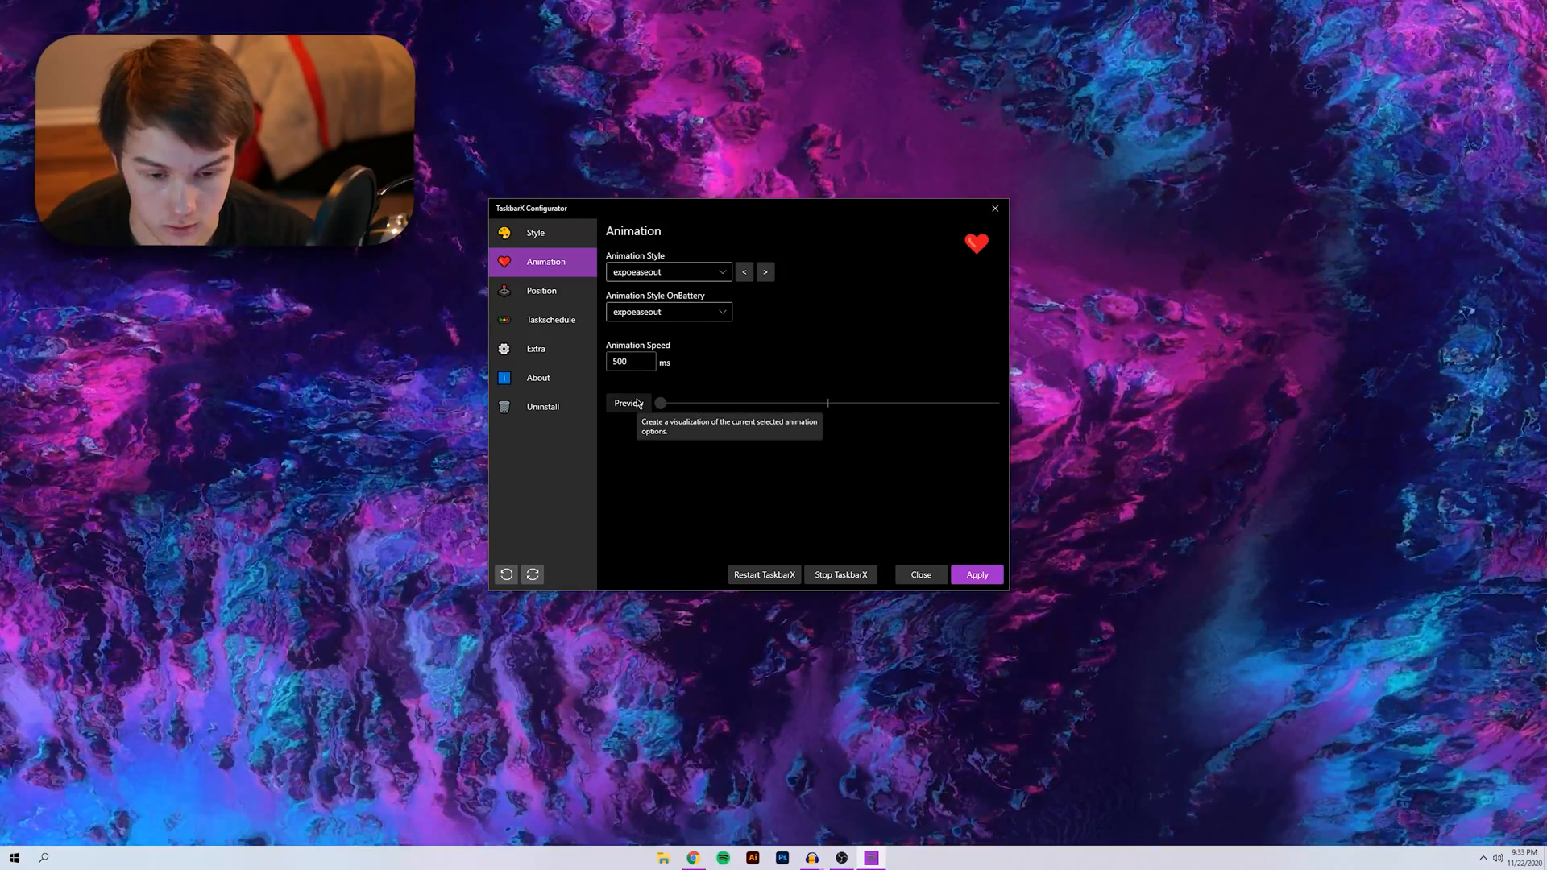
pyautogui.moveTo(708, 347)
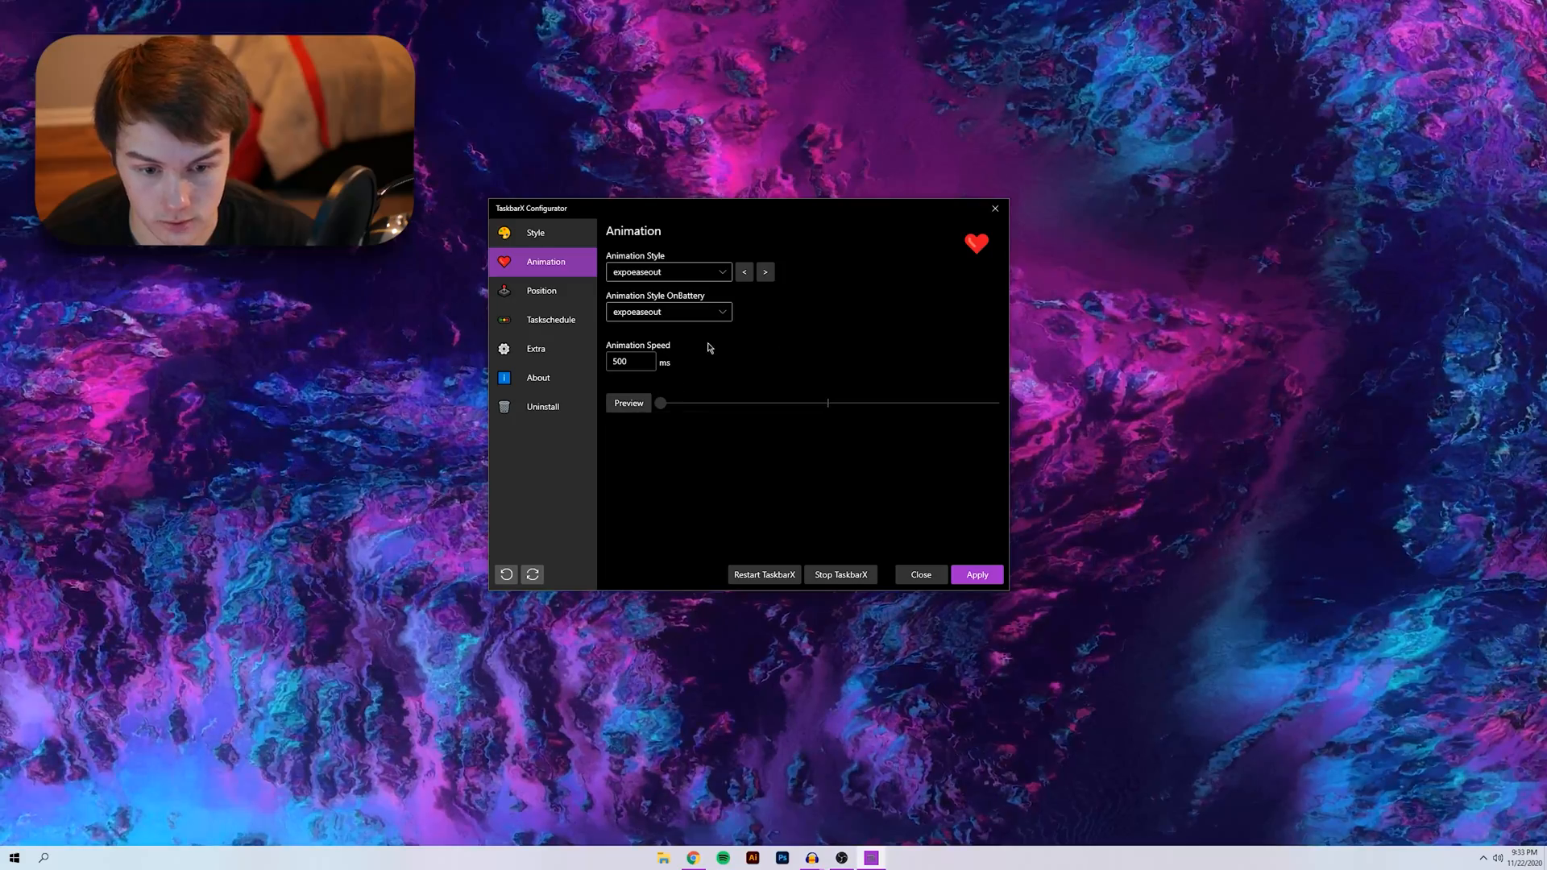
pyautogui.click(541, 290)
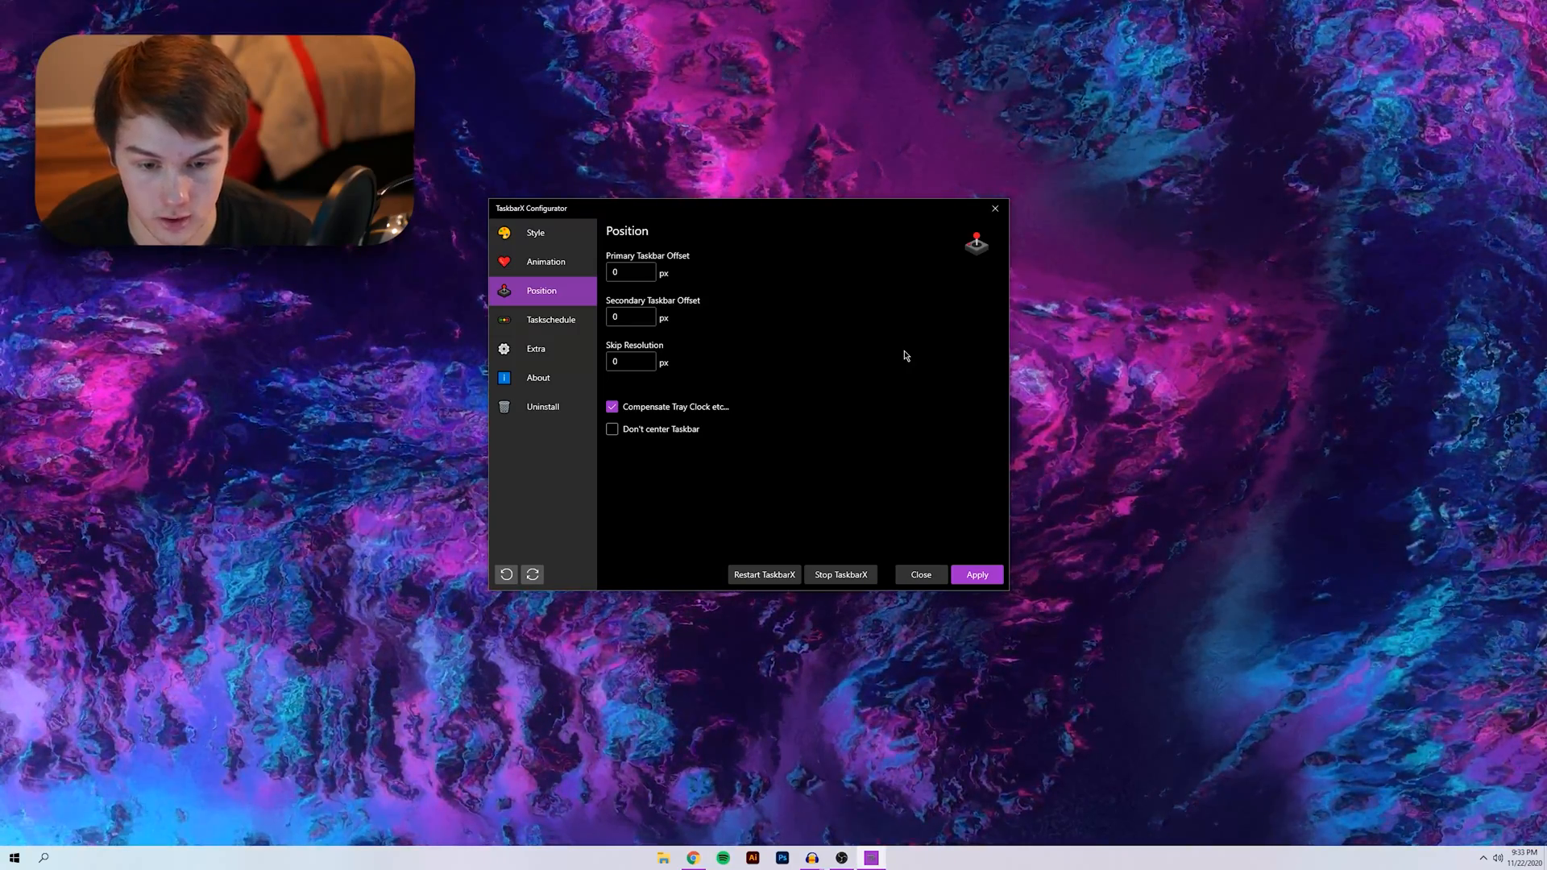
pyautogui.moveTo(630, 272)
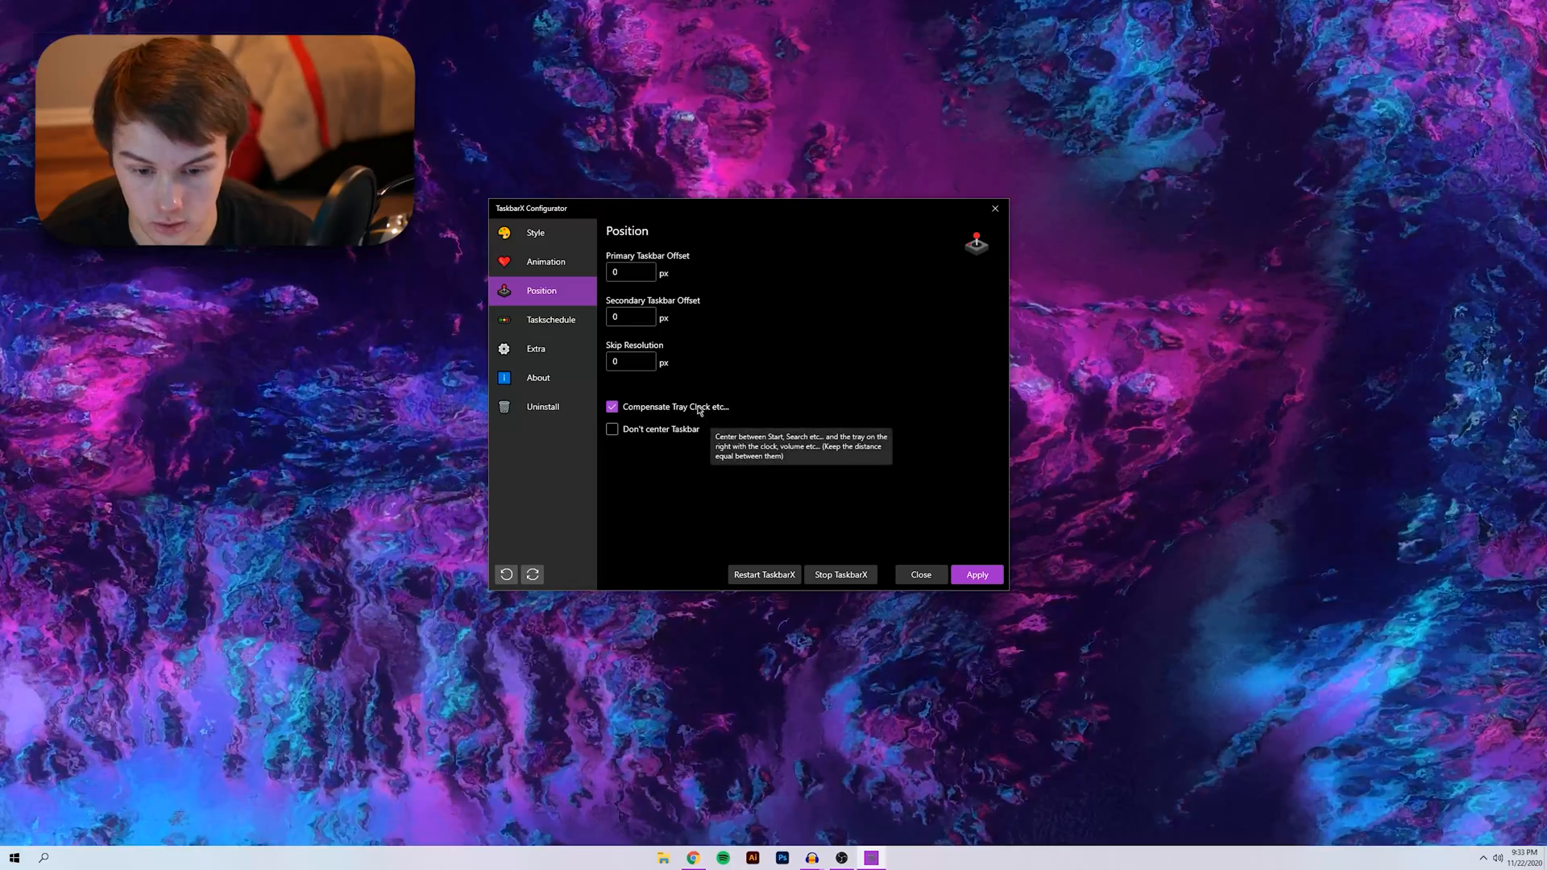
pyautogui.moveTo(809, 403)
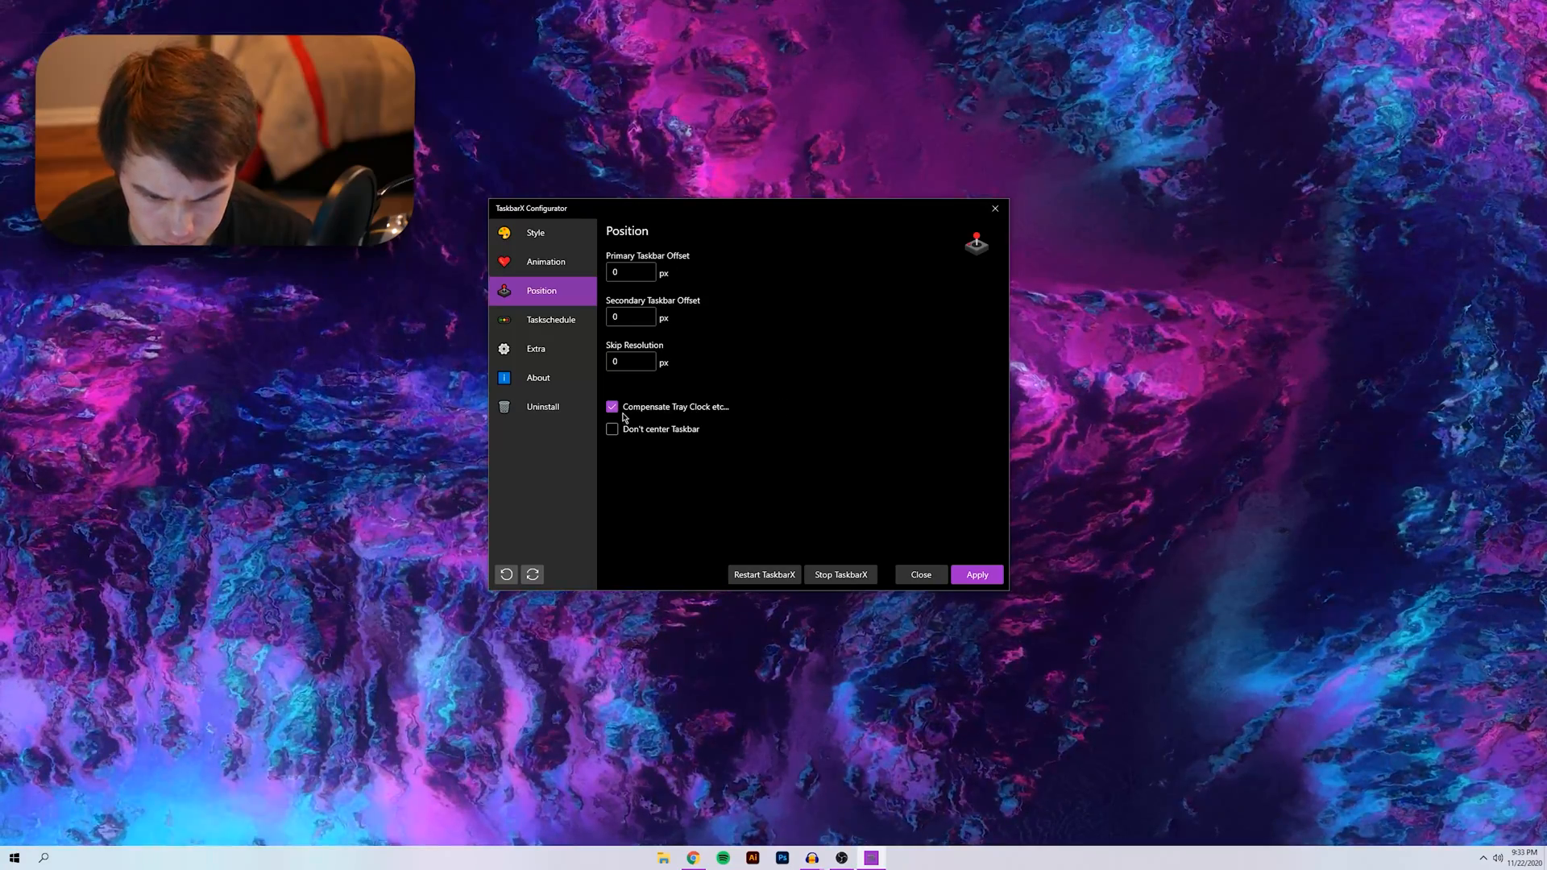
# Test Compensate Tray Clock and Don't center Taskbar, leaving both unchecked with zero offsets
pyautogui.click(612, 407)
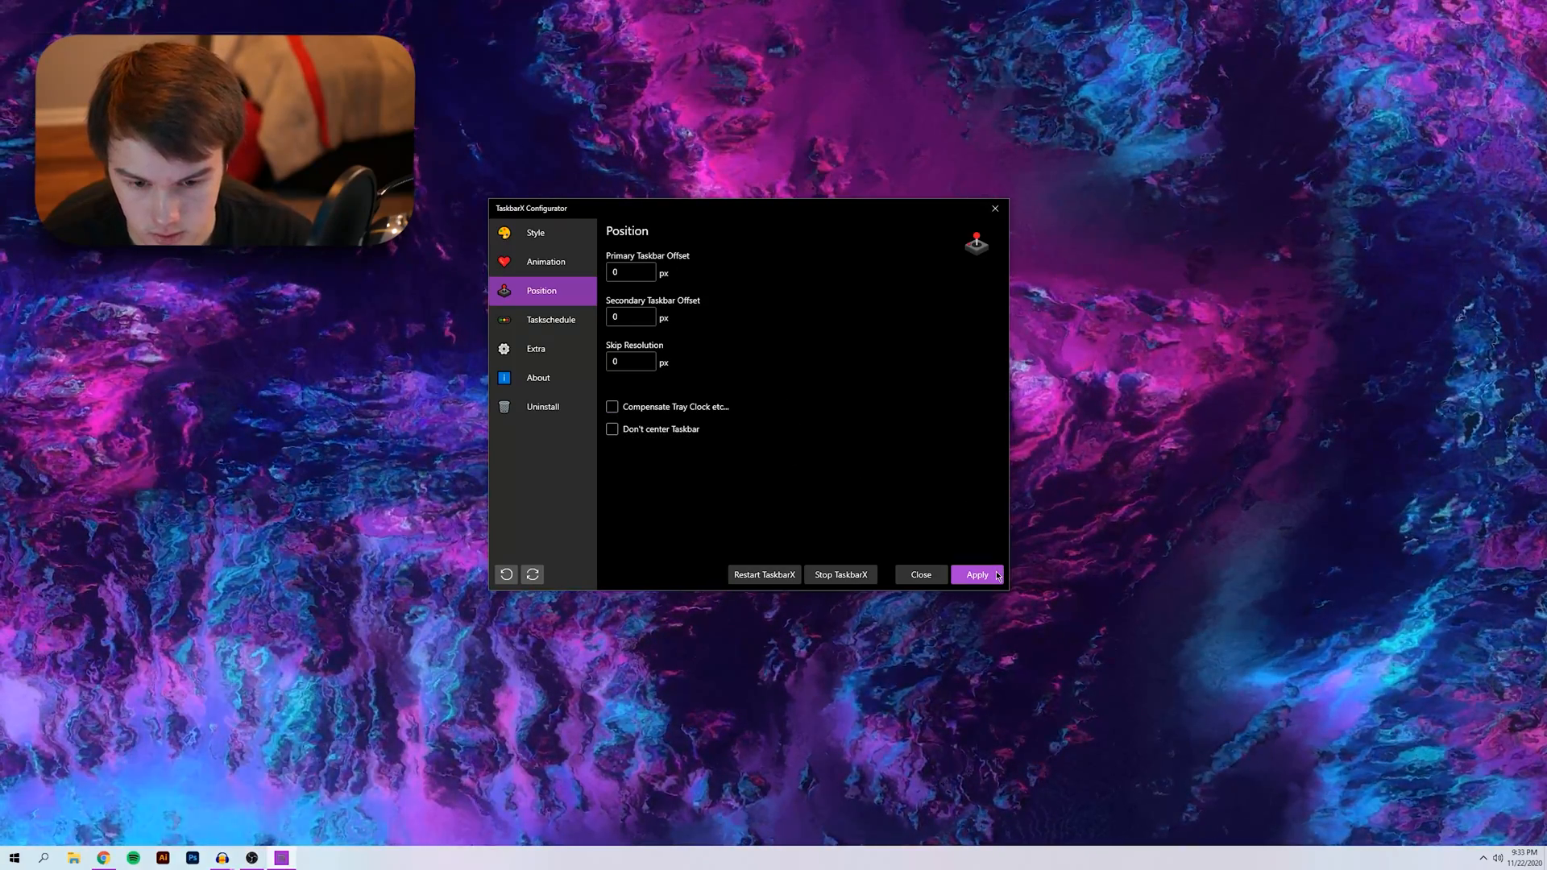
pyautogui.click(977, 574)
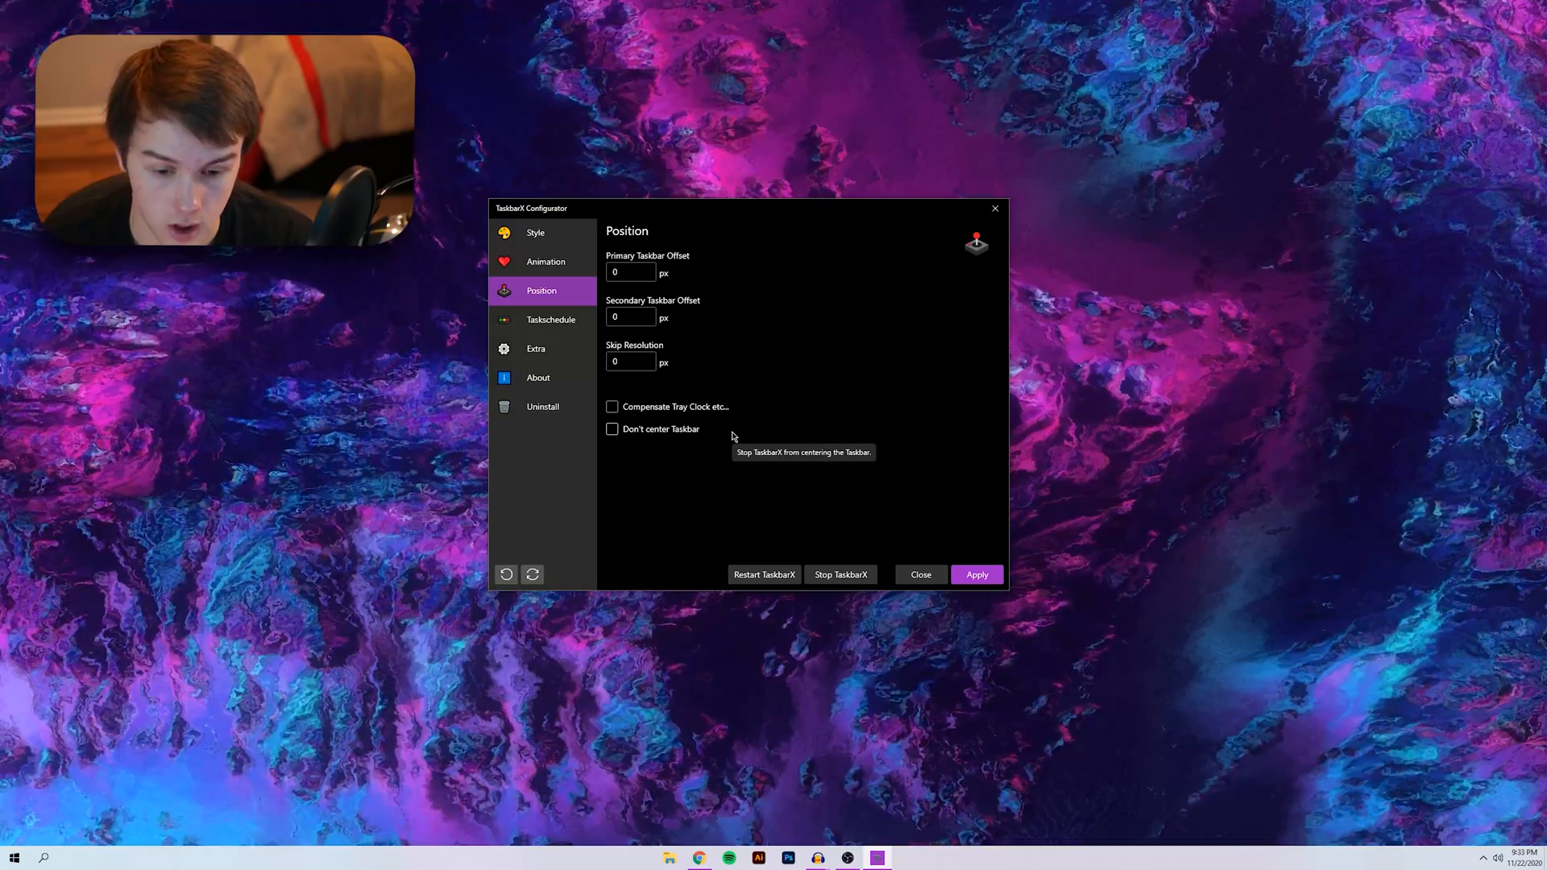
pyautogui.click(612, 406)
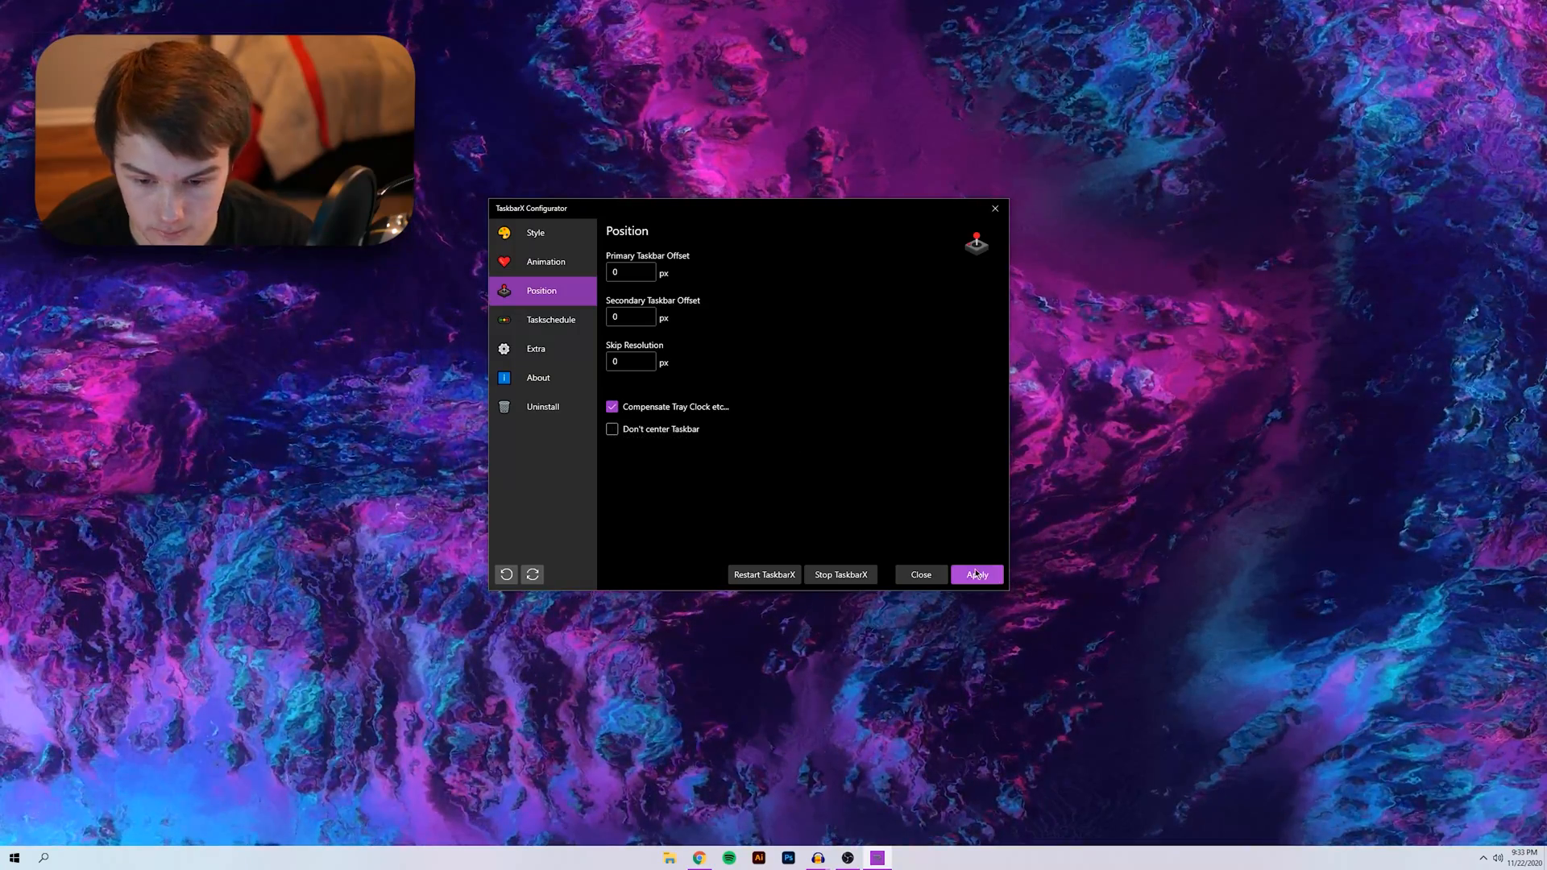
pyautogui.click(611, 427)
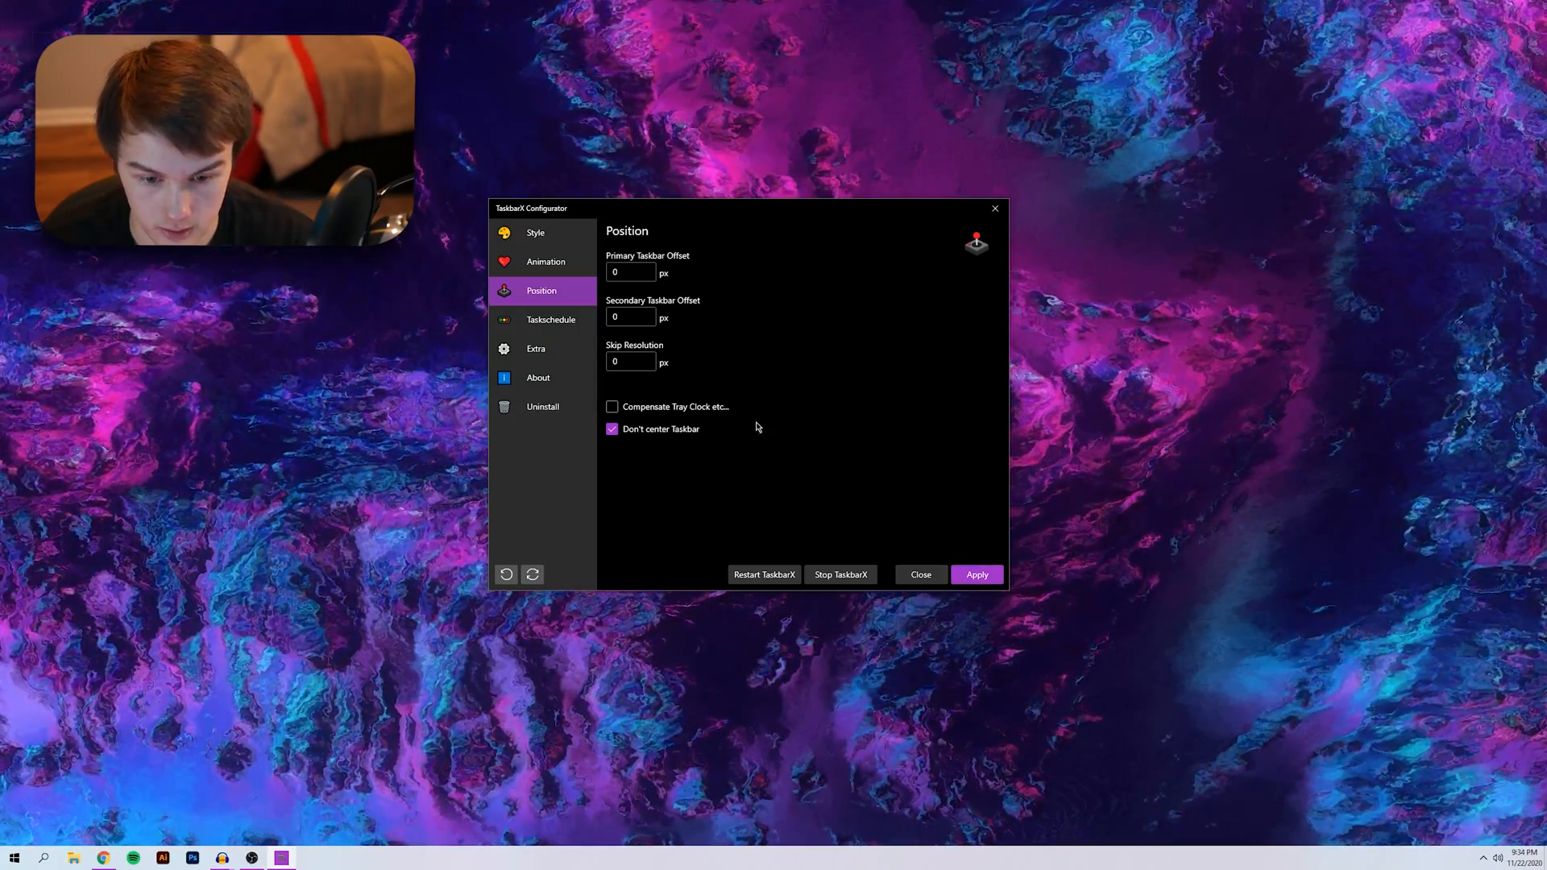
pyautogui.click(612, 428)
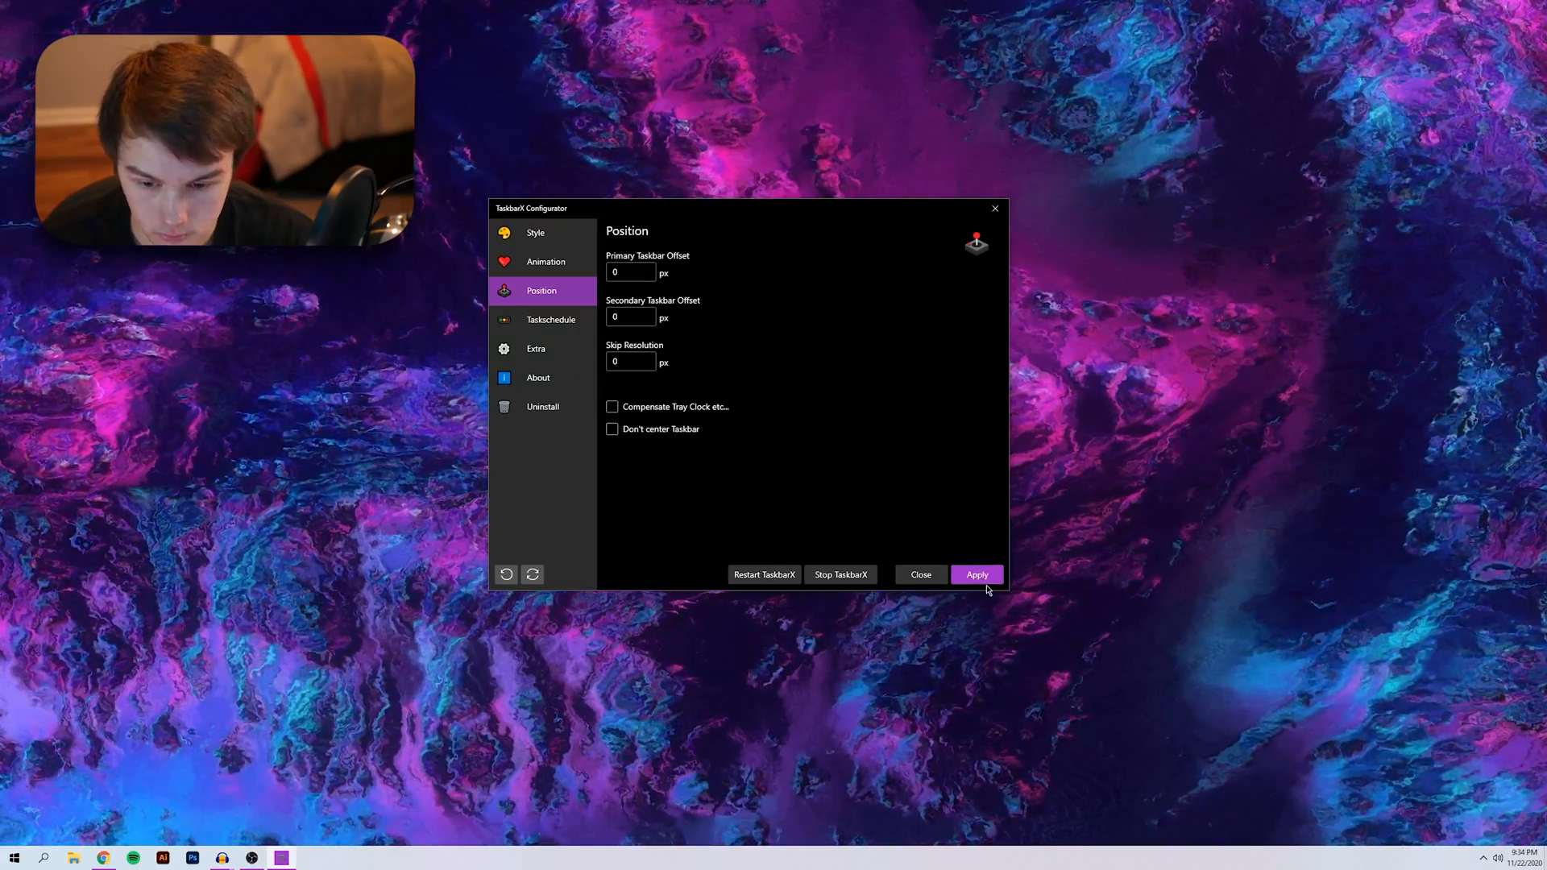
pyautogui.moveTo(756, 409)
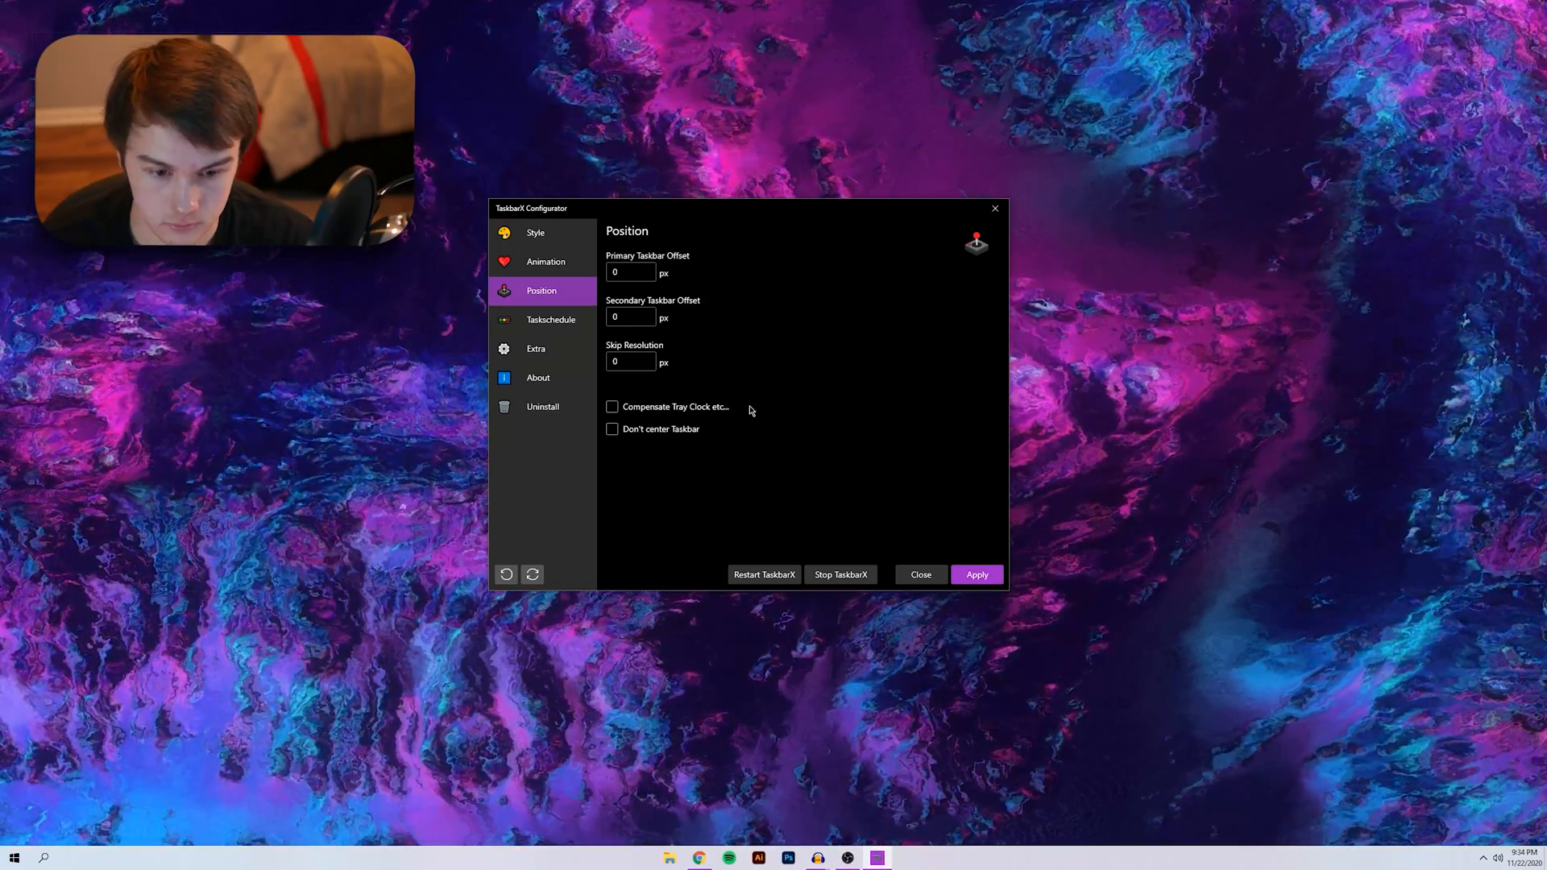
pyautogui.click(549, 319)
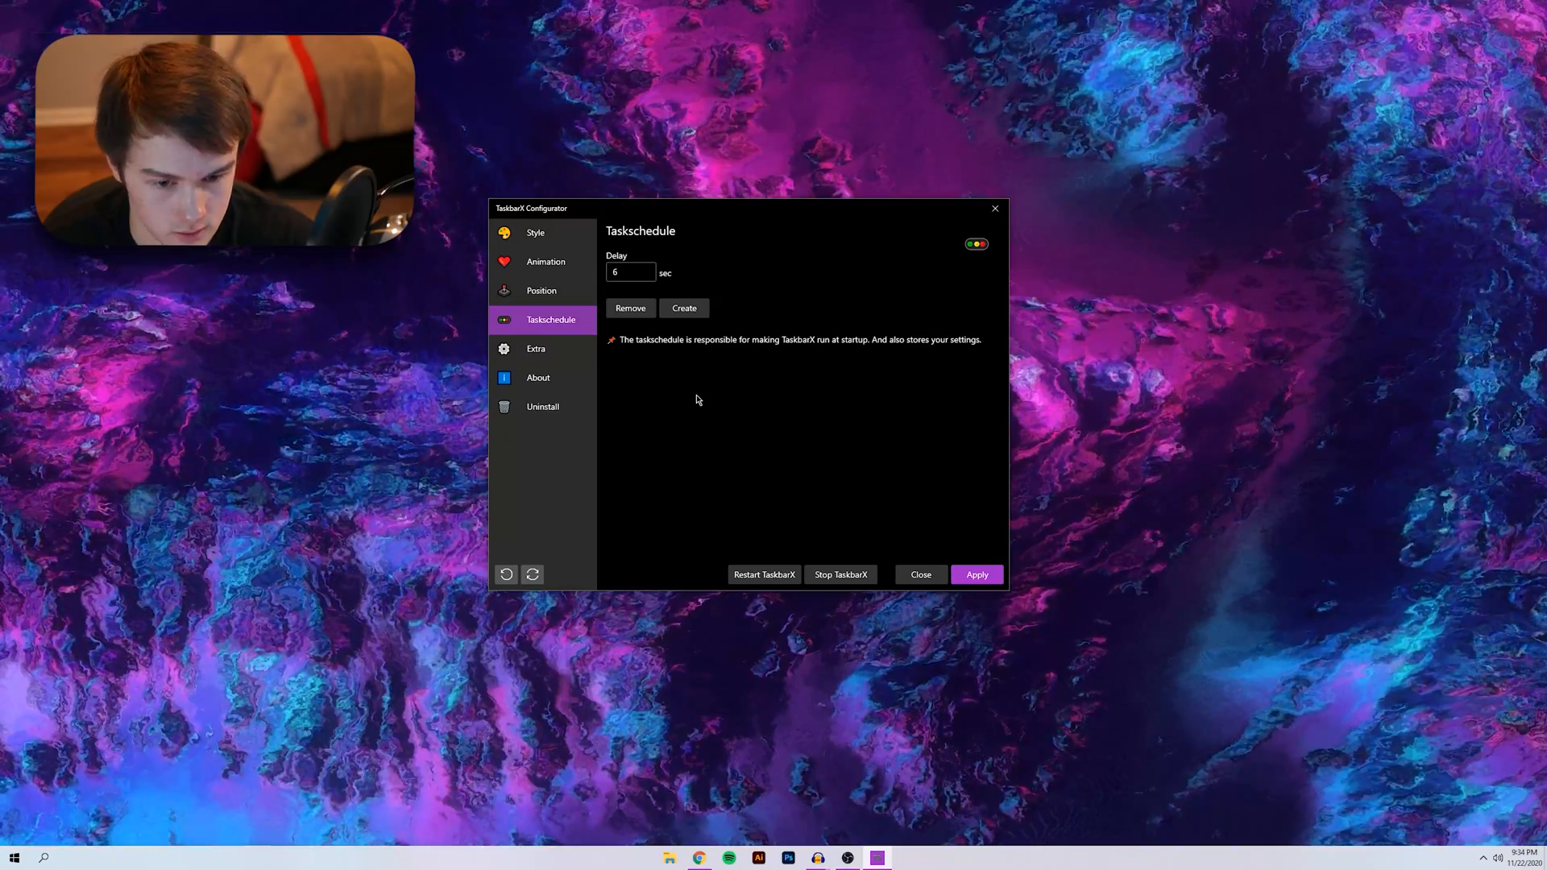
# Move to the Extra page: Update Taskbar Toolbars enabled, 400 ms refresh rates
pyautogui.click(536, 348)
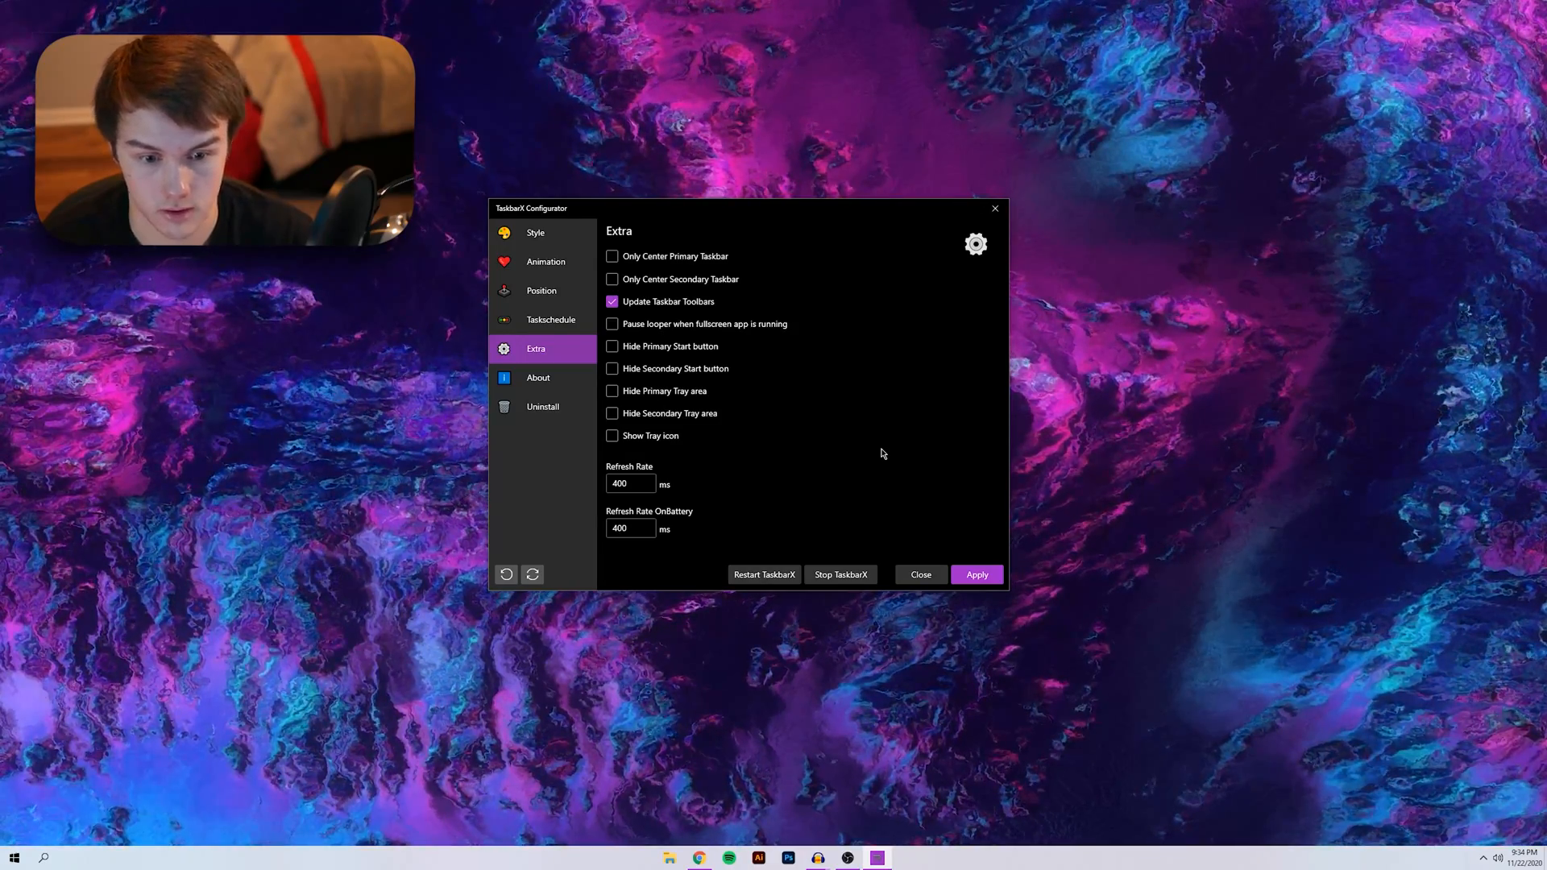
# Check the About version info, then return to Style with Default selected
pyautogui.click(538, 378)
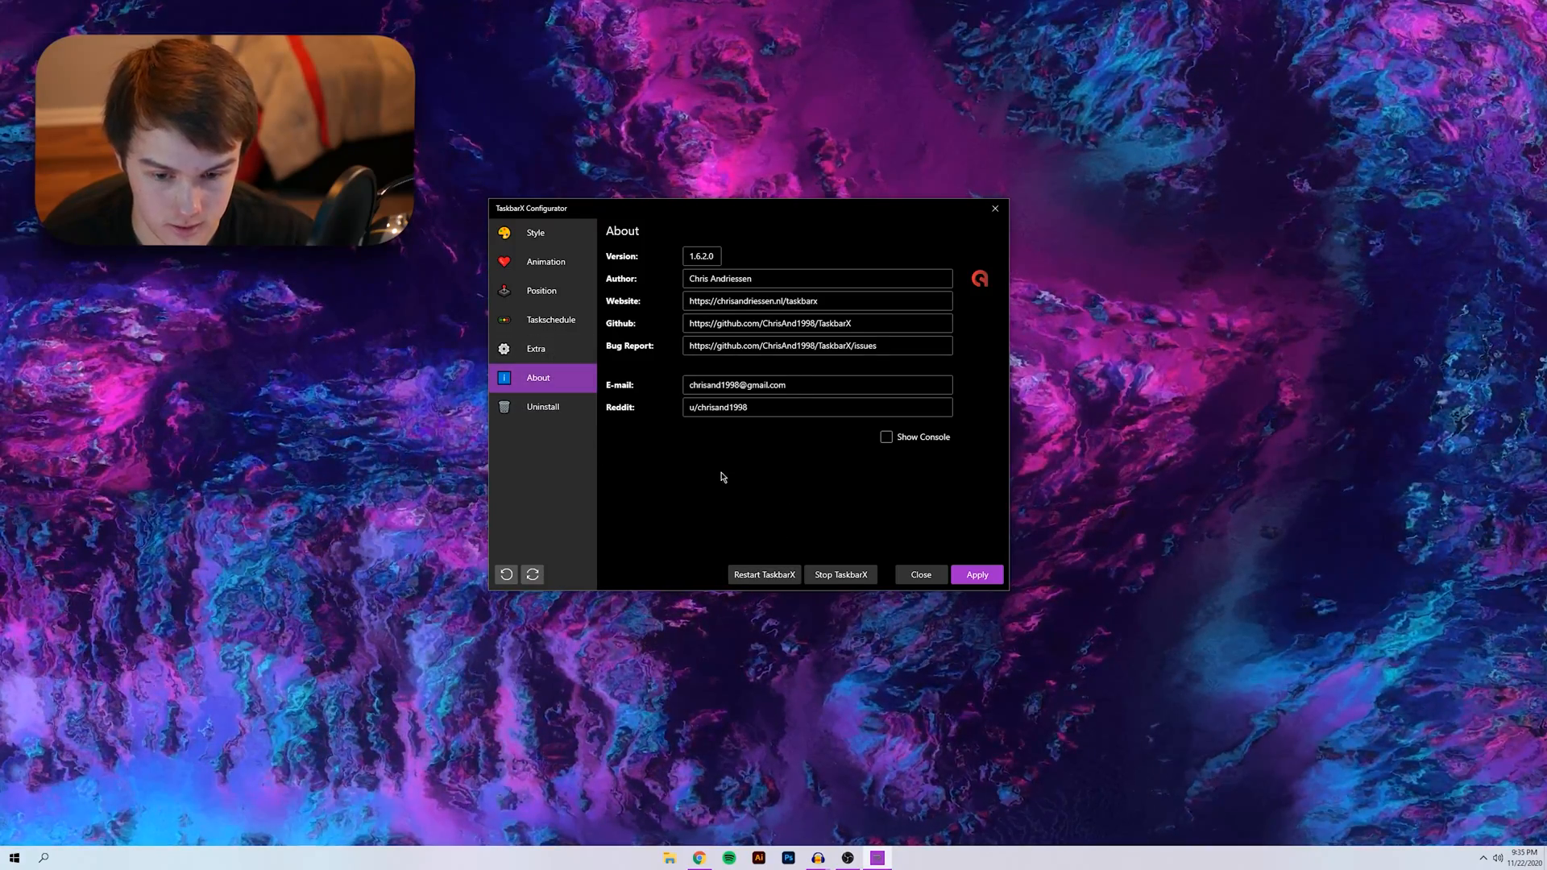
pyautogui.click(536, 232)
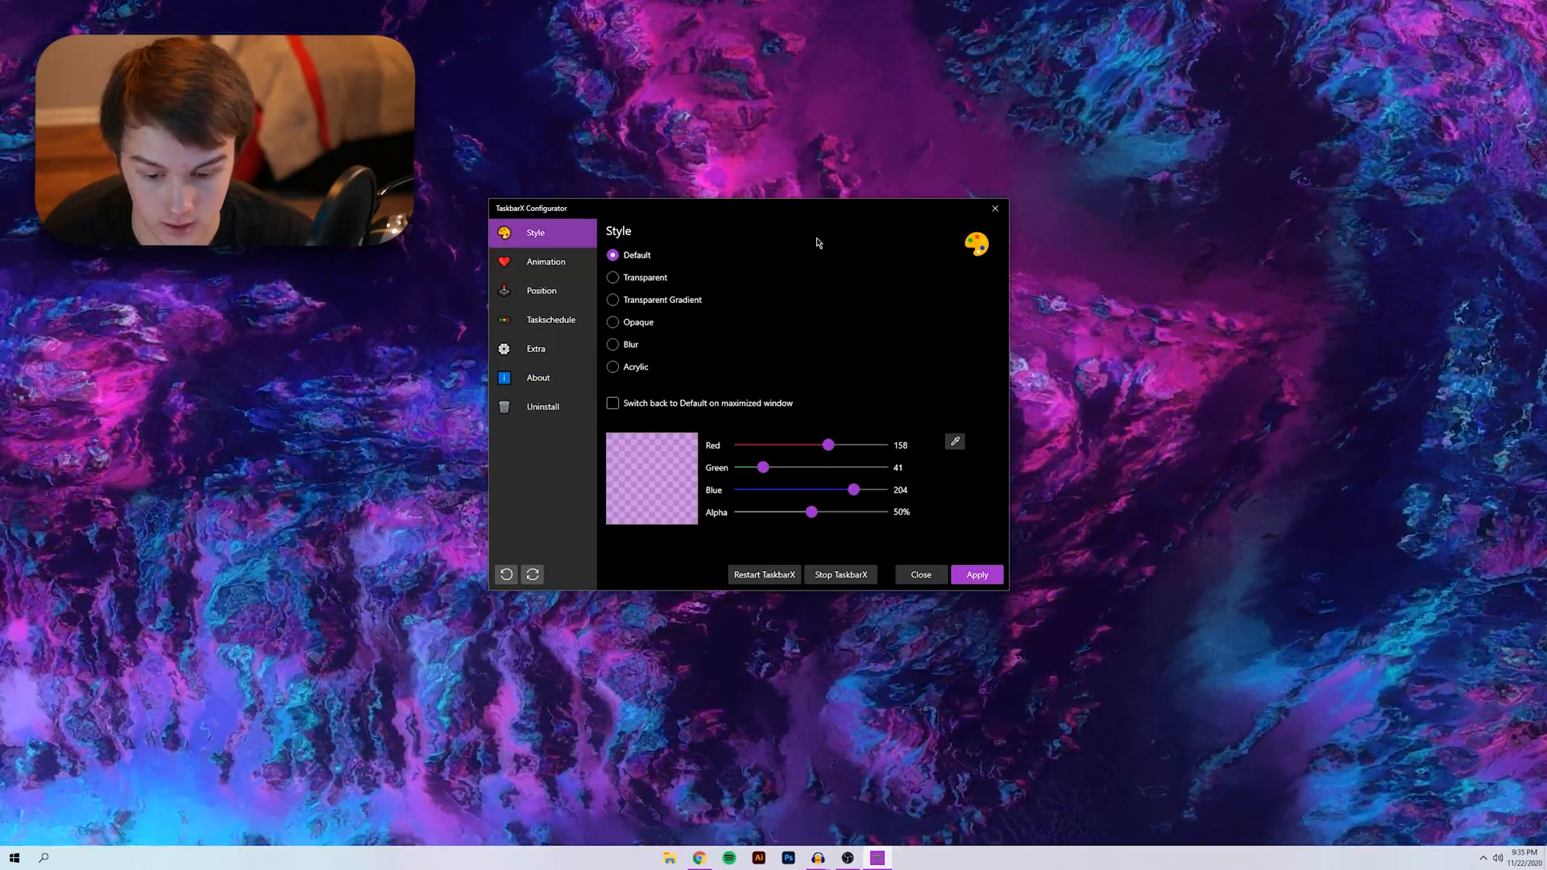